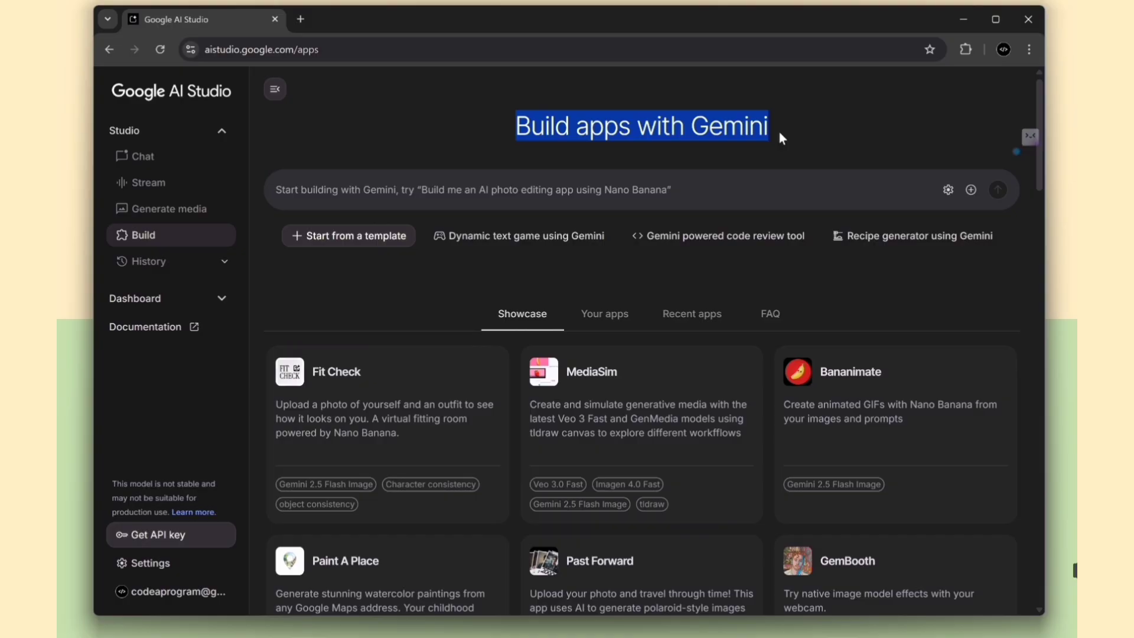
{"action": "mouse_move", "coordinate": [389, 141]}
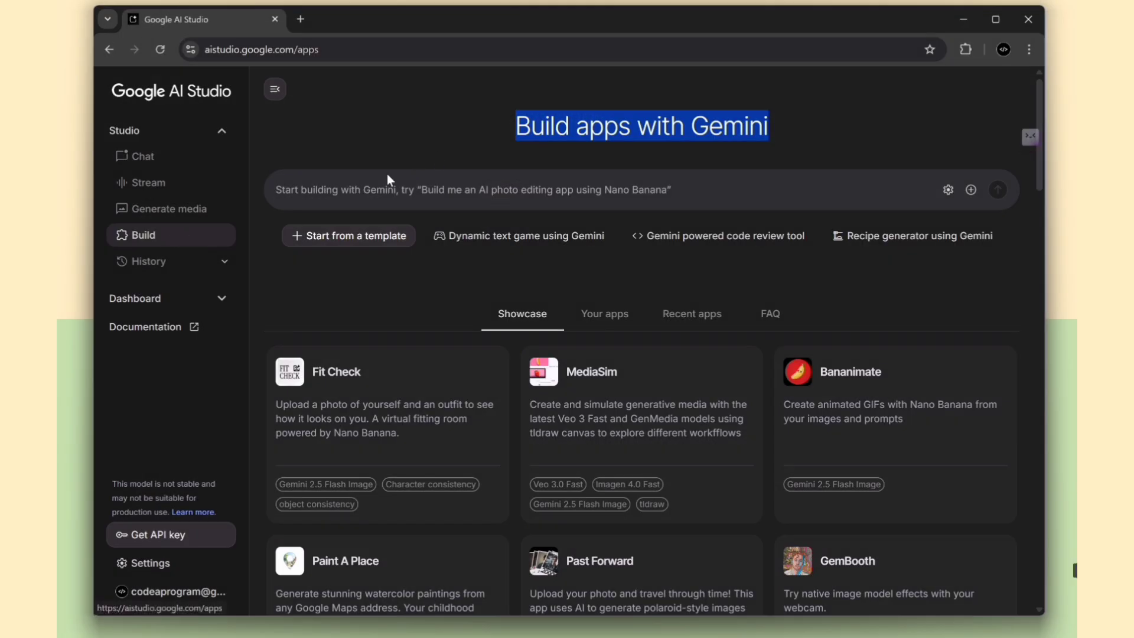
Submit the Build prompt 'Build me an AI Photo editing app using Nano Banana' to Gemini
{"action": "scroll", "scroll_direction": "down", "scroll_amount": 3}
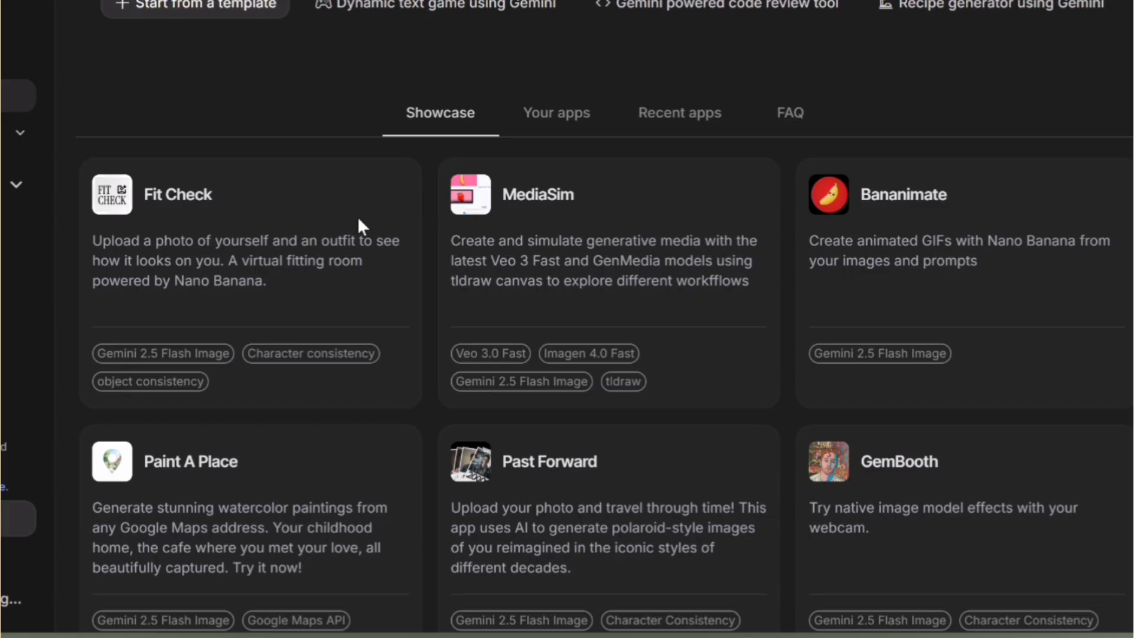
{"action": "scroll", "scroll_direction": "down", "scroll_amount": 3}
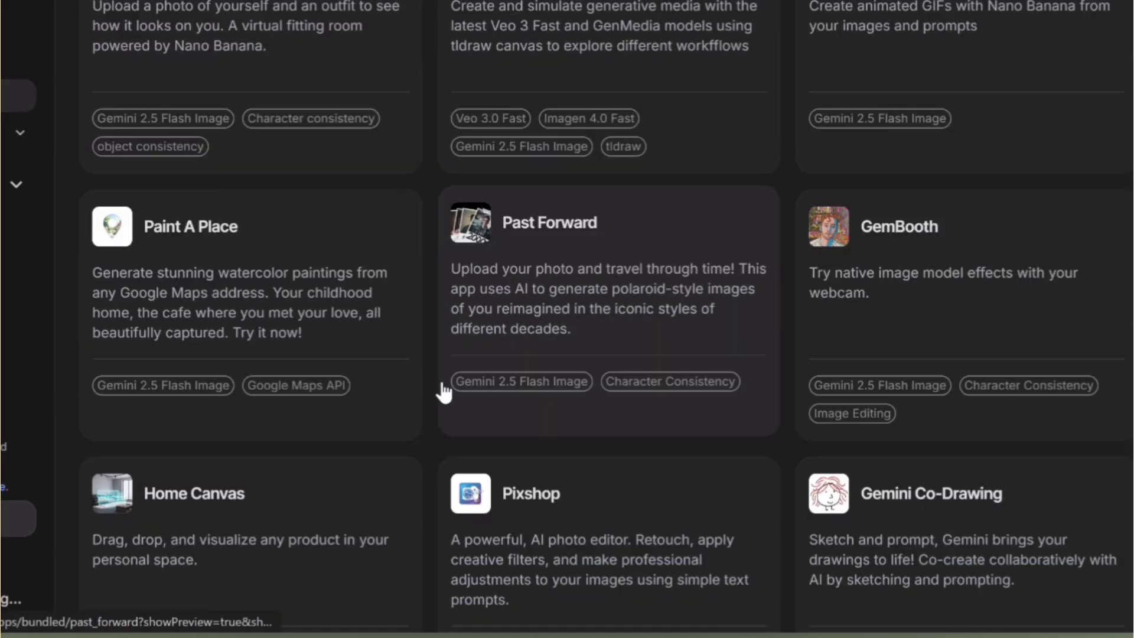
{"action": "scroll", "scroll_direction": "down", "scroll_amount": 3}
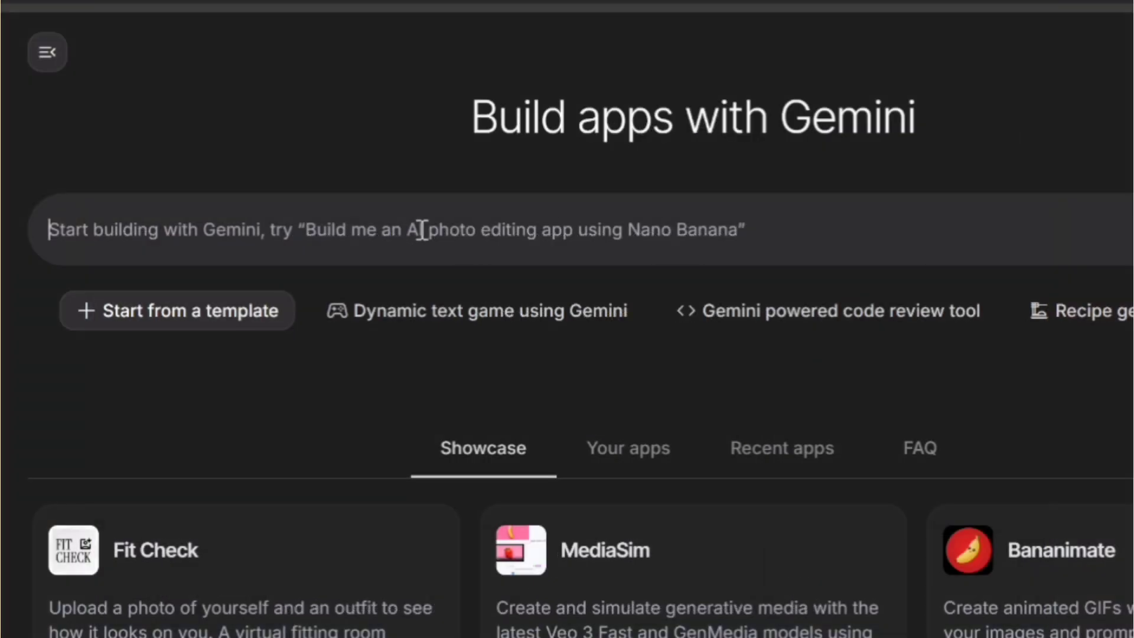
{"action": "type", "text": "Build me an AI Photo editing app using Nano Banana"}
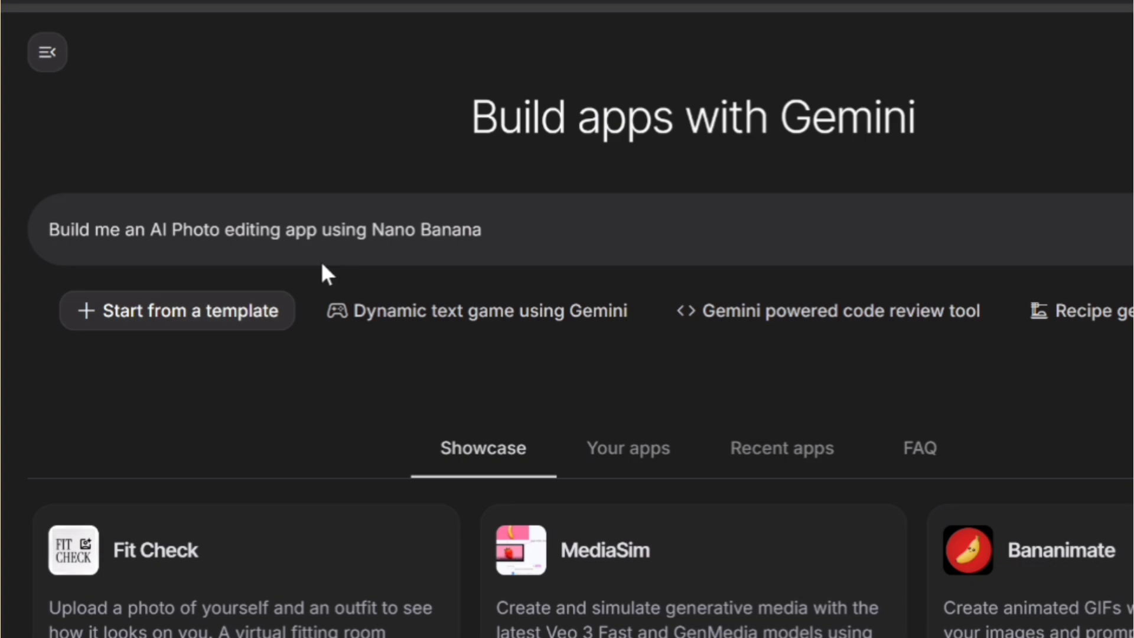
{"action": "mouse_move", "coordinate": [199, 253]}
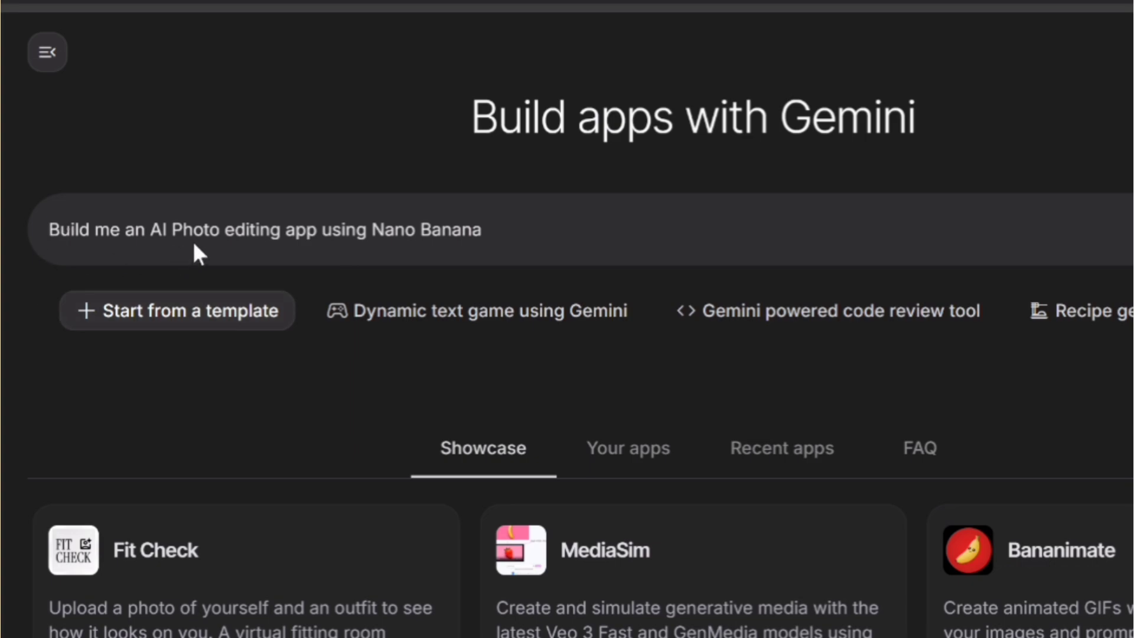
{"action": "mouse_move", "coordinate": [509, 232]}
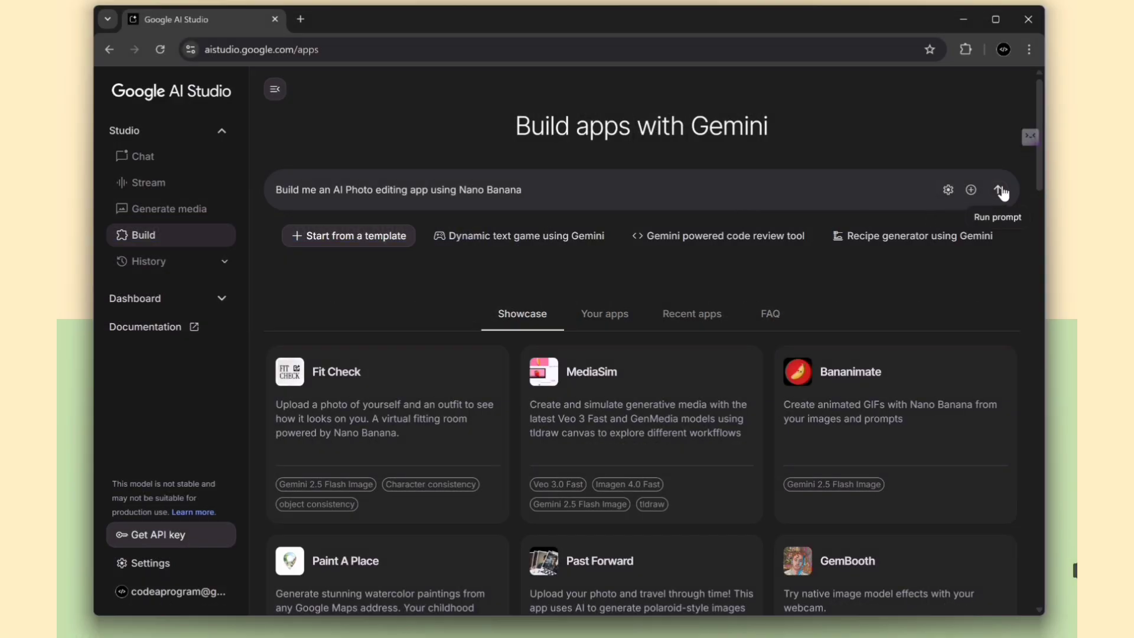
{"action": "left_click", "coordinate": [1003, 189]}
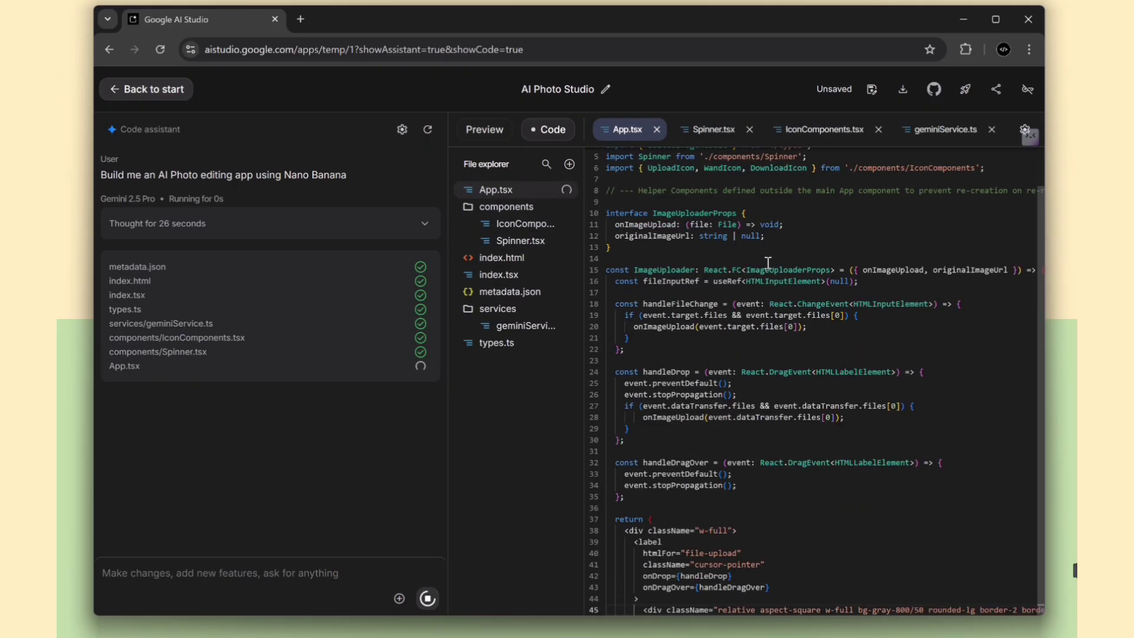
Switch from the generated code to the running AI Photo Studio preview
{"action": "scroll", "scroll_direction": "down", "scroll_amount": 3}
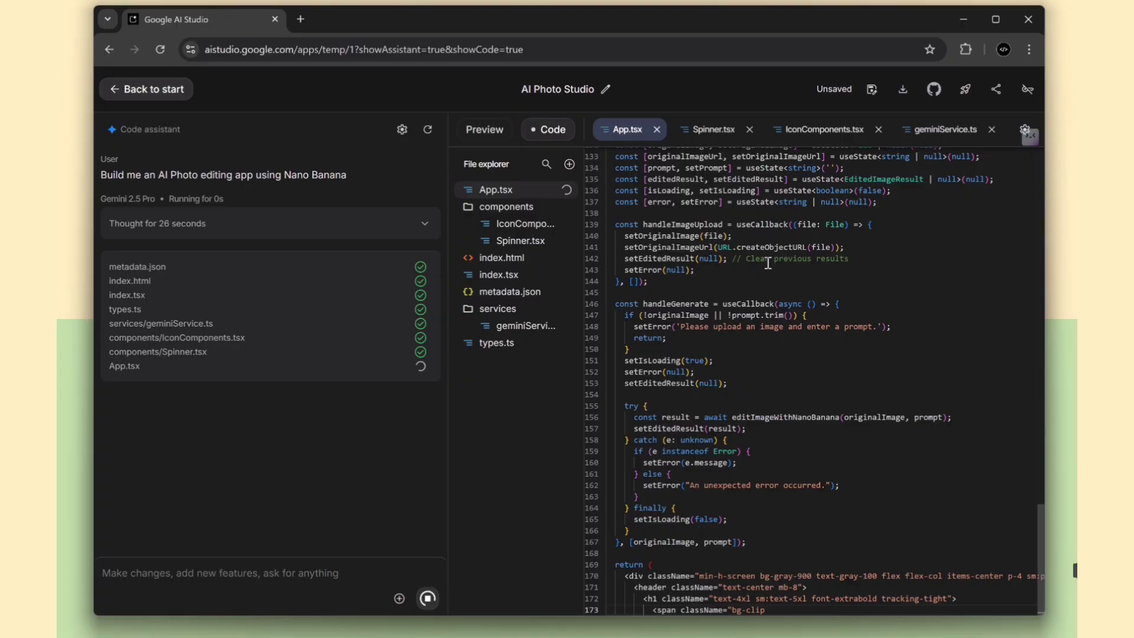
{"action": "left_click", "coordinate": [484, 129]}
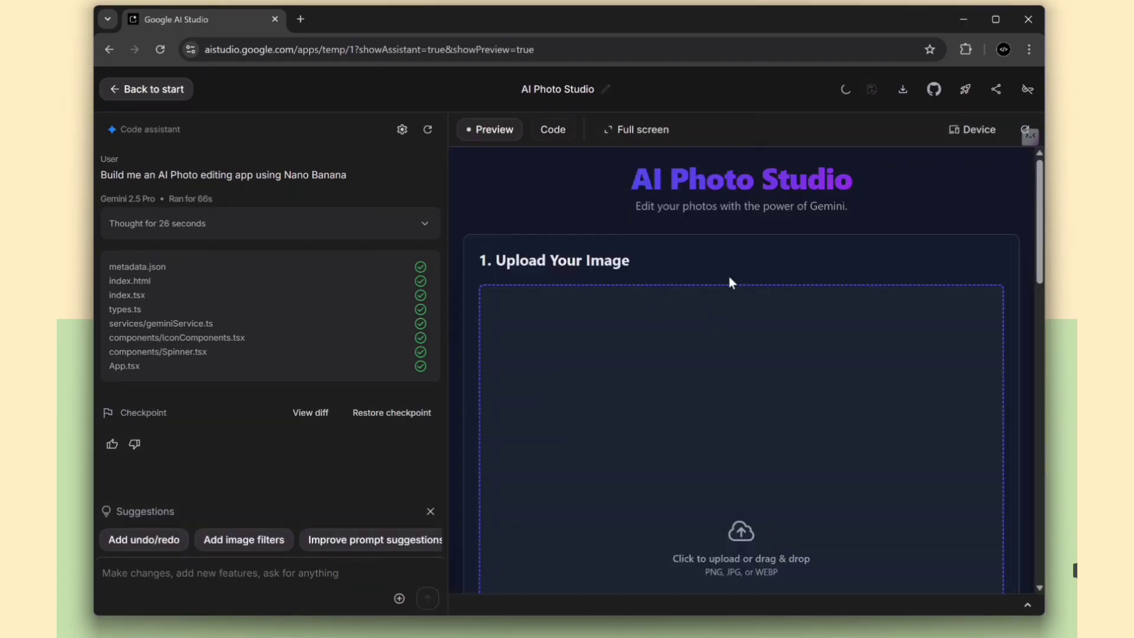
{"action": "scroll", "scroll_direction": "down", "scroll_amount": 3}
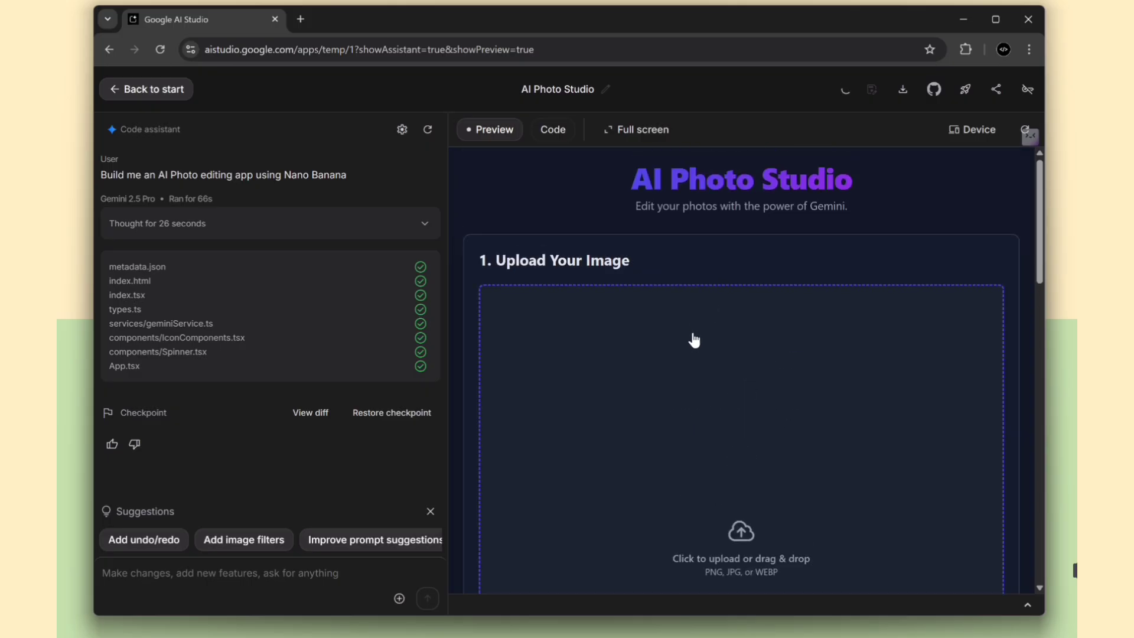
{"action": "mouse_move", "coordinate": [692, 325]}
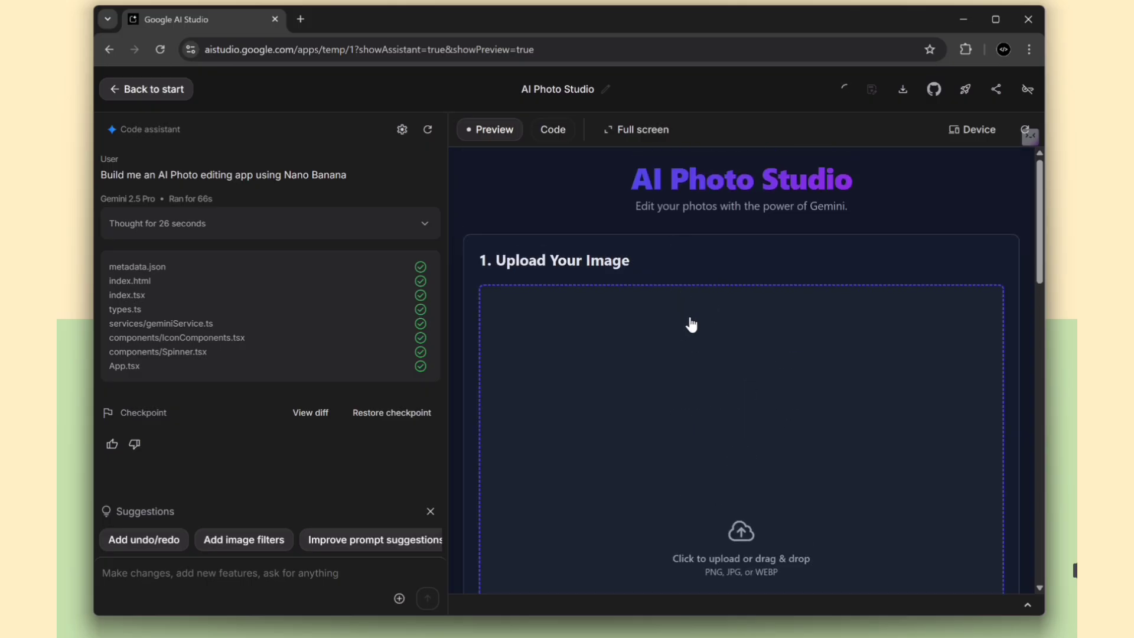
{"action": "scroll", "scroll_direction": "down", "scroll_amount": 3}
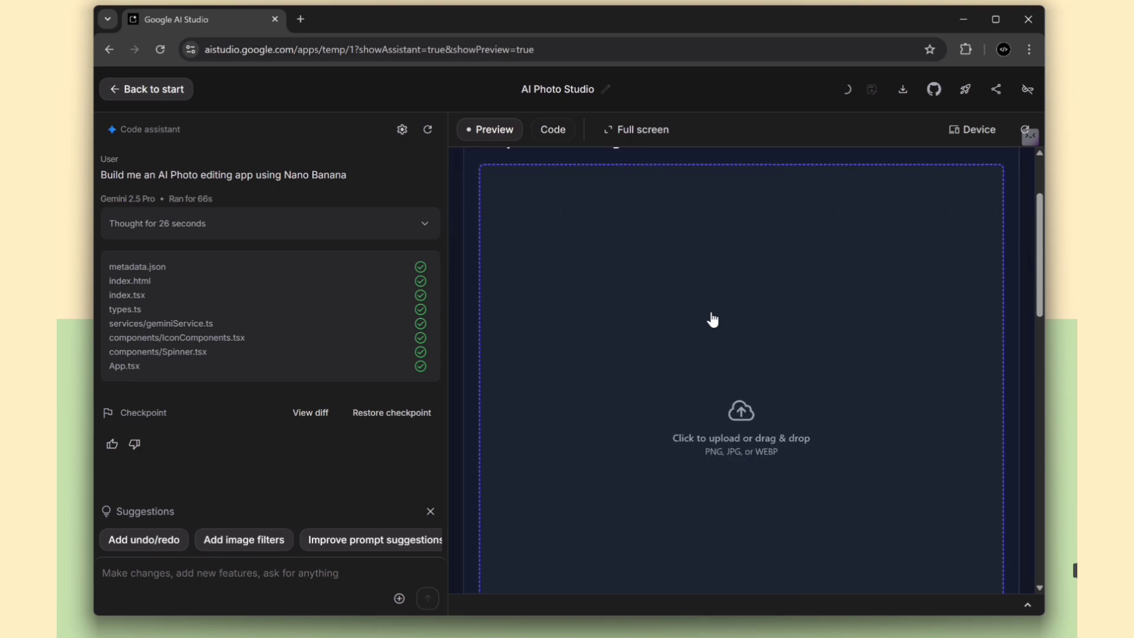
{"action": "scroll", "scroll_direction": "down", "scroll_amount": 3}
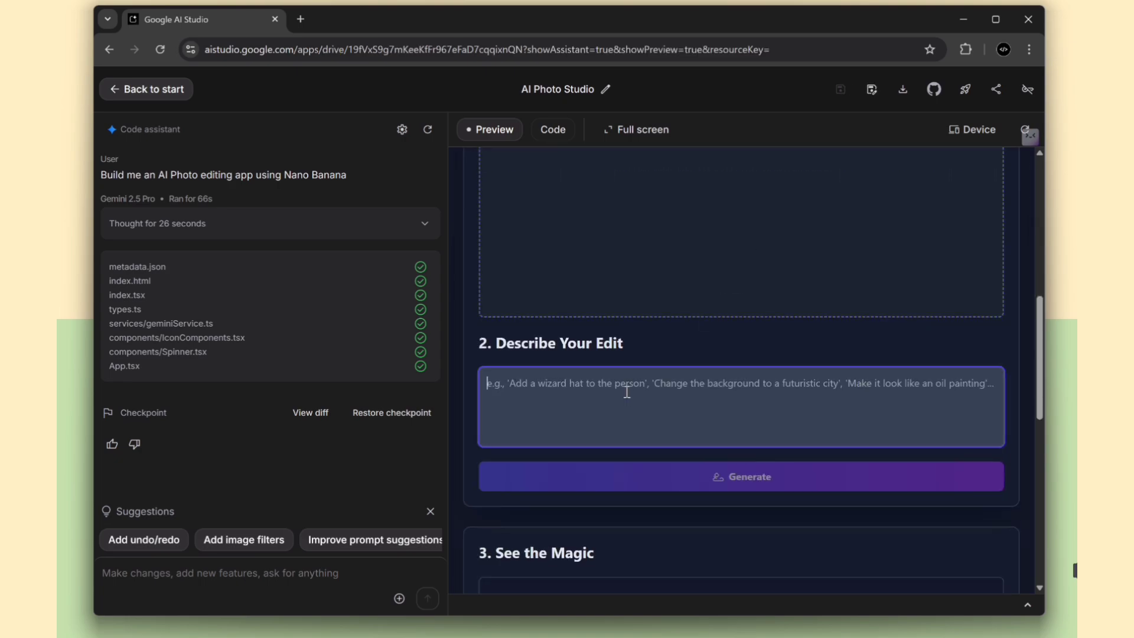
{"action": "scroll", "scroll_direction": "down", "scroll_amount": 3}
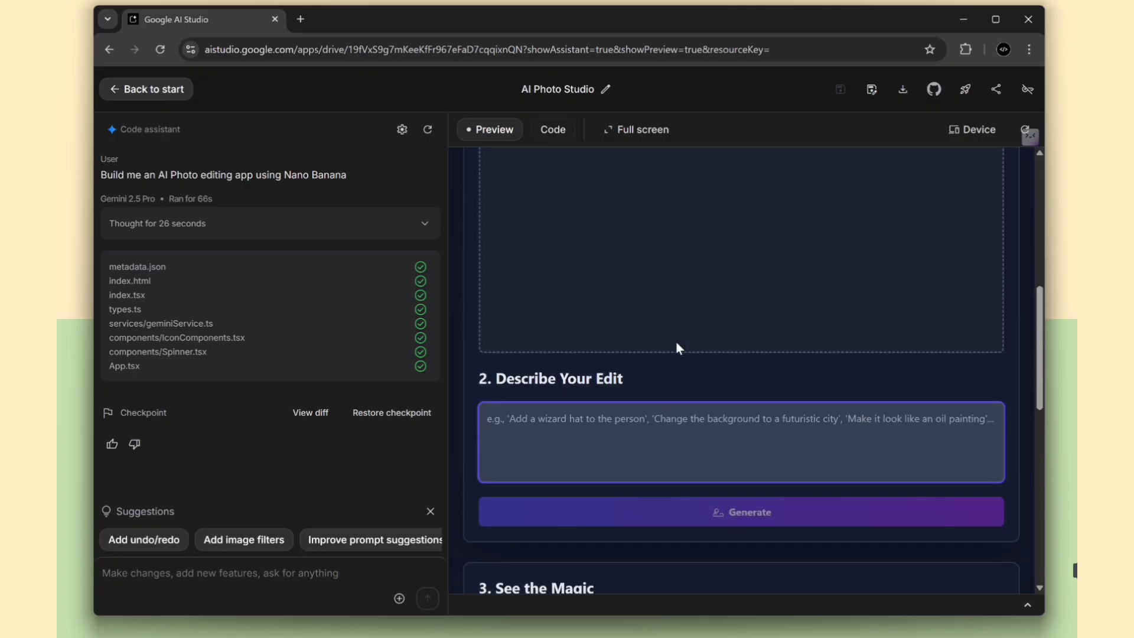
Show the AI Photo Studio preview with the uploaded portrait full screen
{"action": "scroll", "scroll_direction": "up", "scroll_amount": 3}
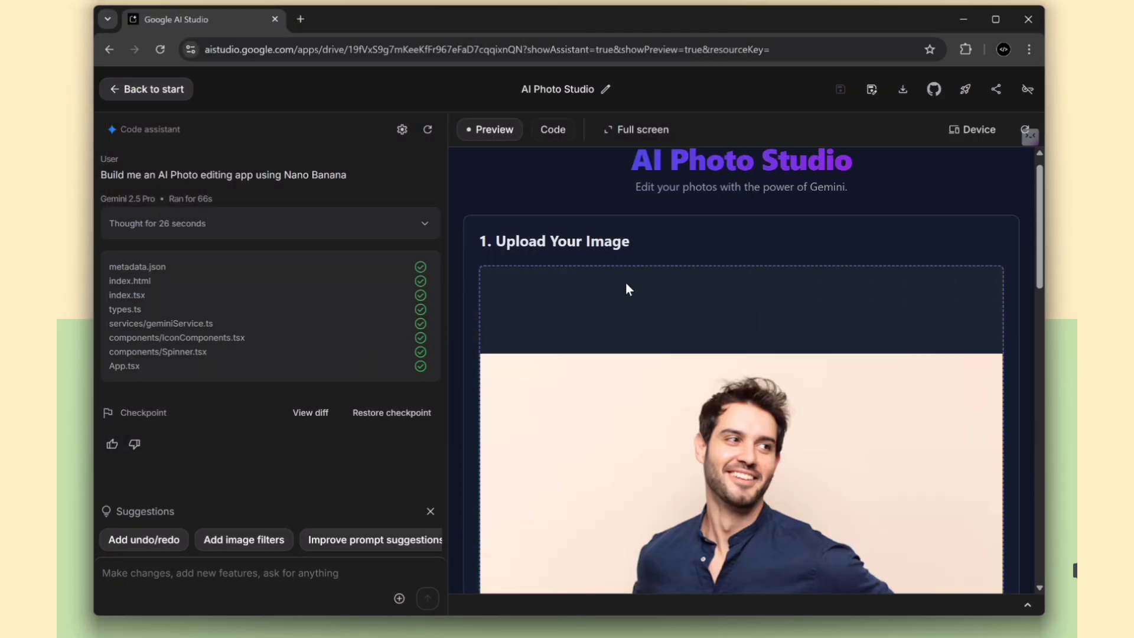
{"action": "scroll", "scroll_direction": "down", "scroll_amount": 3}
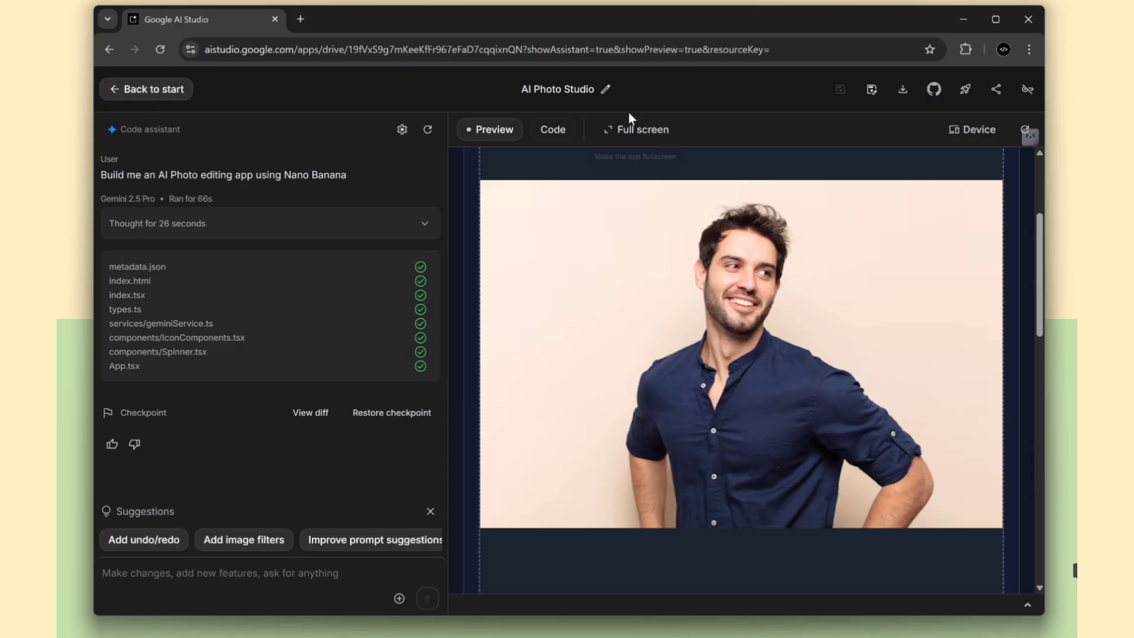
{"action": "left_click", "coordinate": [635, 130]}
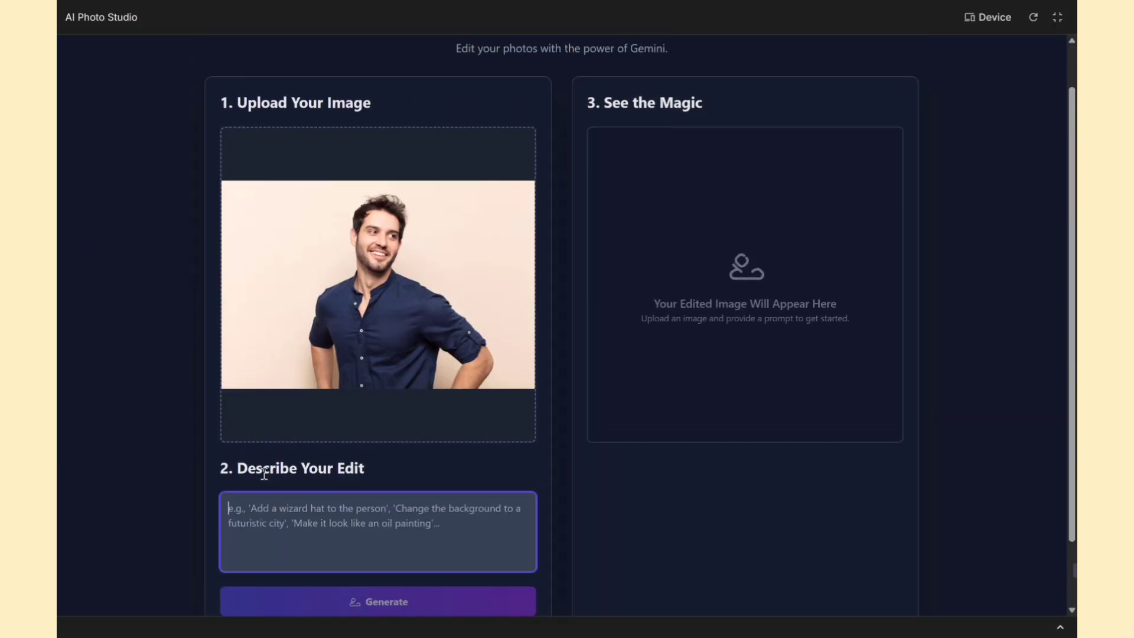
{"action": "scroll", "scroll_direction": "up", "scroll_amount": 3}
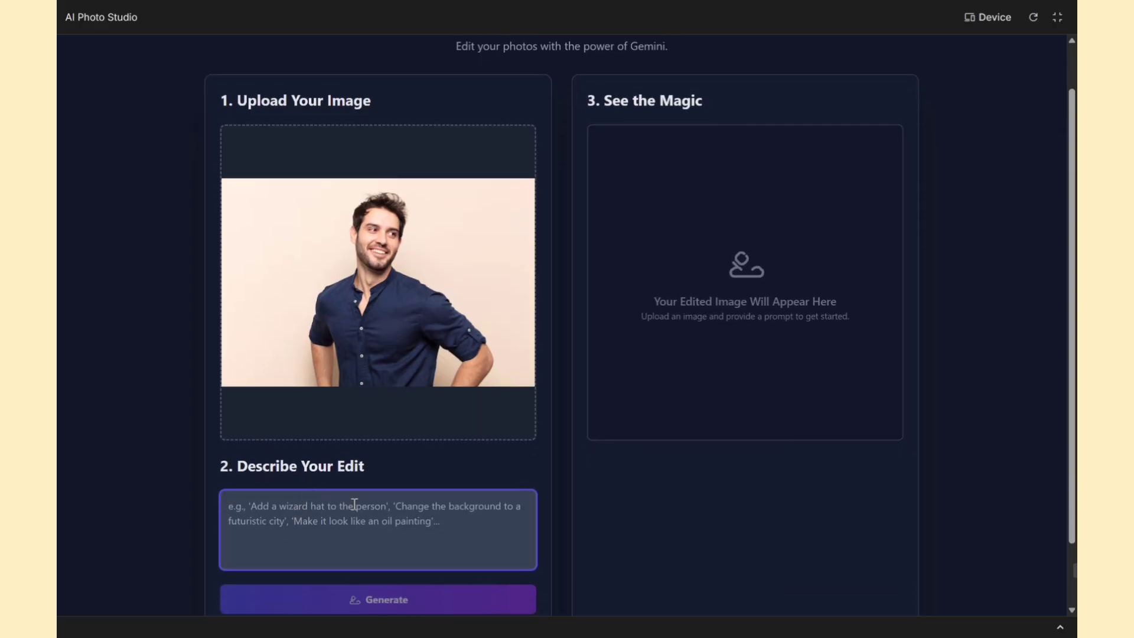
Generate the 'change the dress color to r' edit and download it as edited-image.png
{"action": "type", "text": "change the dress color to r"}
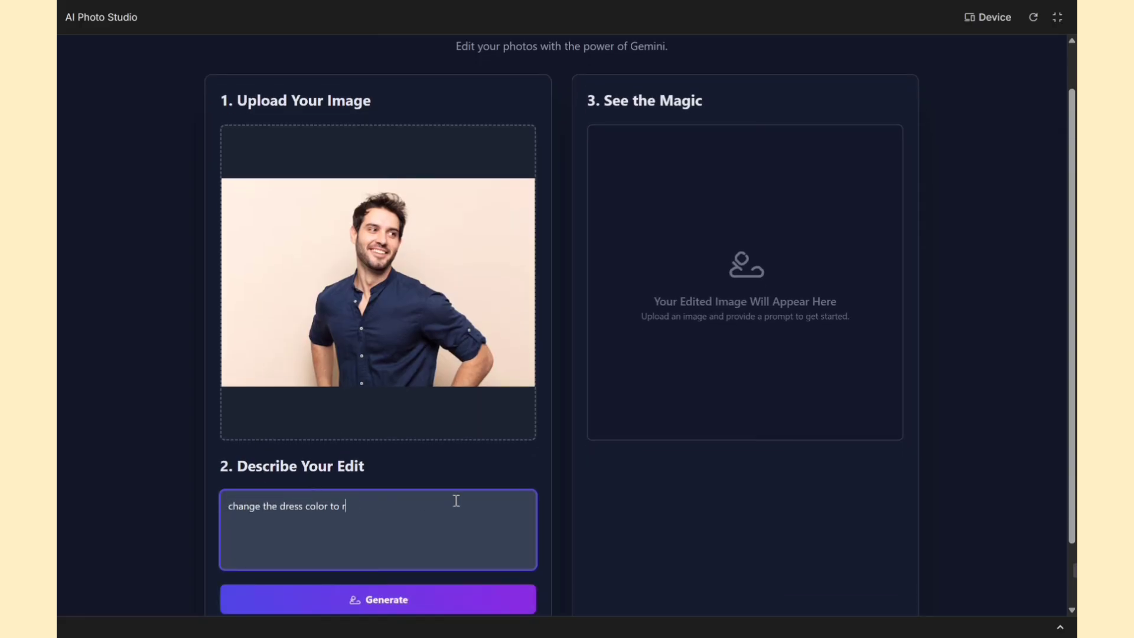
{"action": "left_click", "coordinate": [377, 599]}
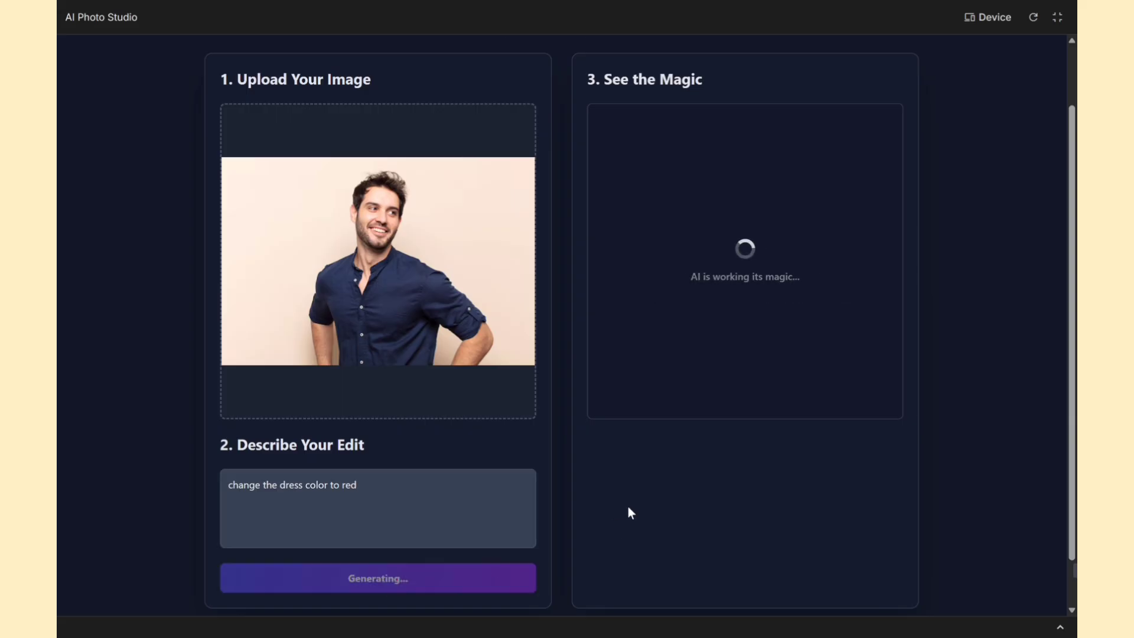
{"action": "scroll", "scroll_direction": "down", "scroll_amount": 3}
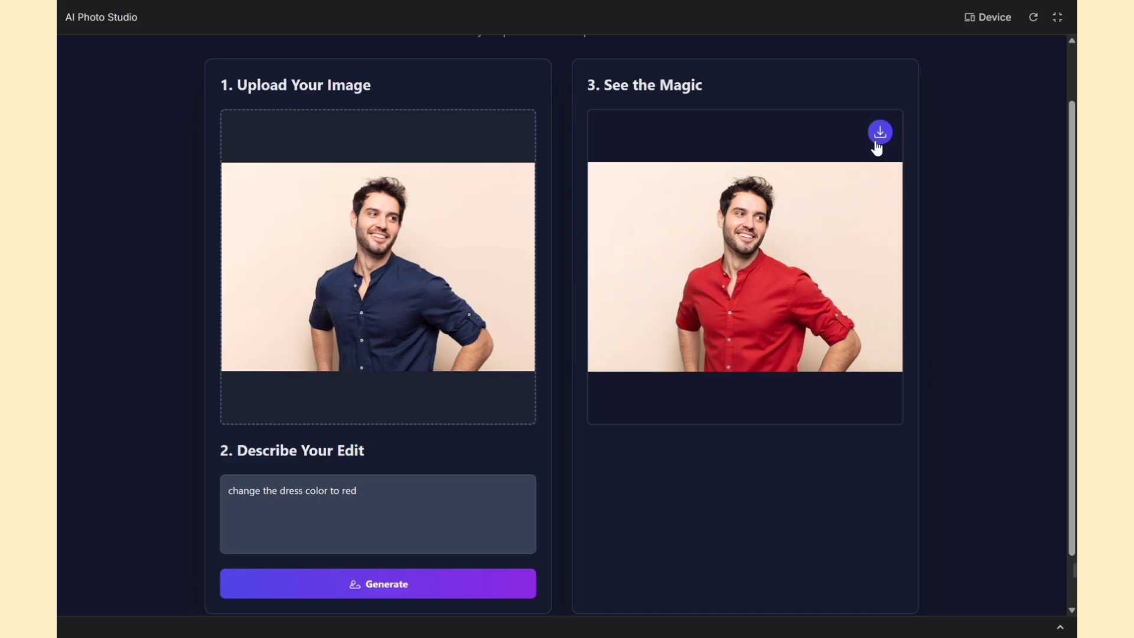
{"action": "mouse_move", "coordinate": [773, 311]}
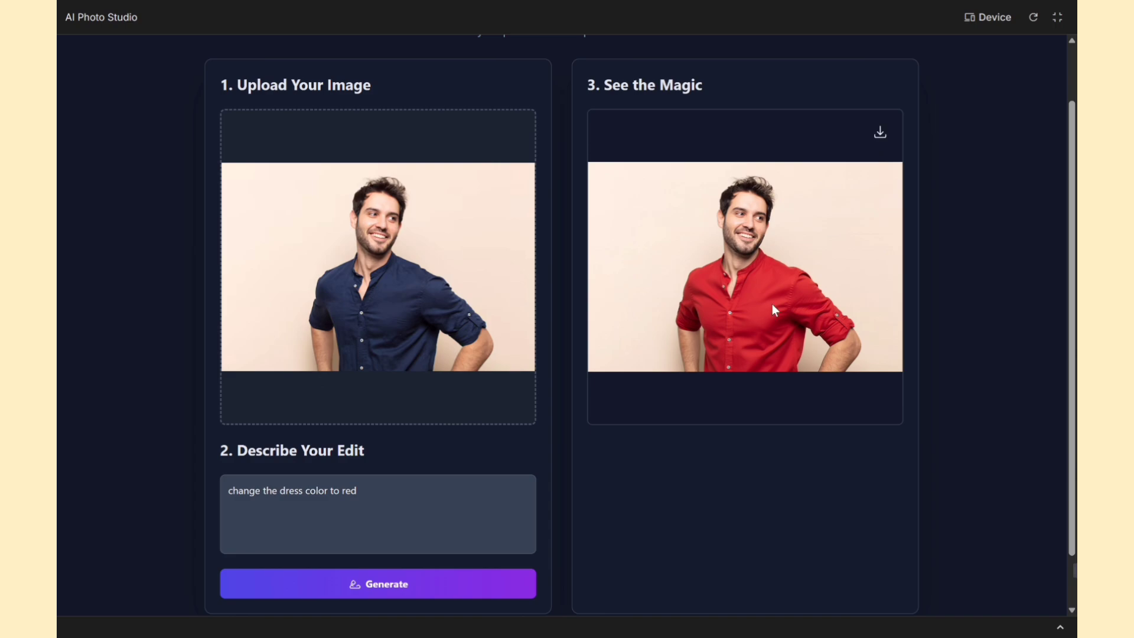
{"action": "left_click", "coordinate": [879, 132]}
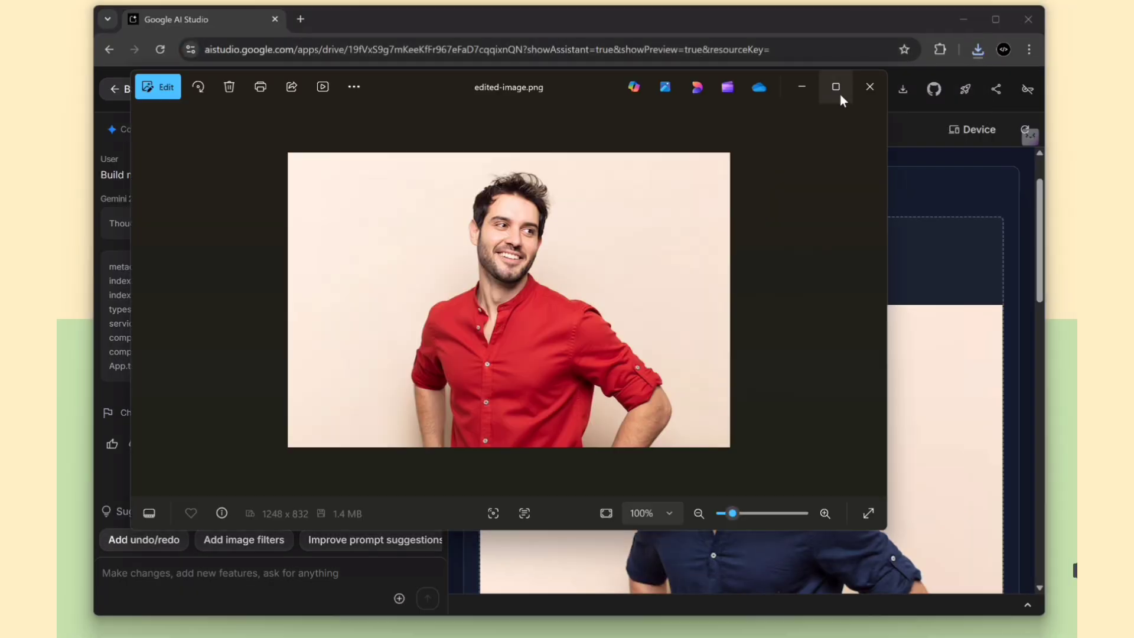
{"action": "left_click", "coordinate": [835, 87]}
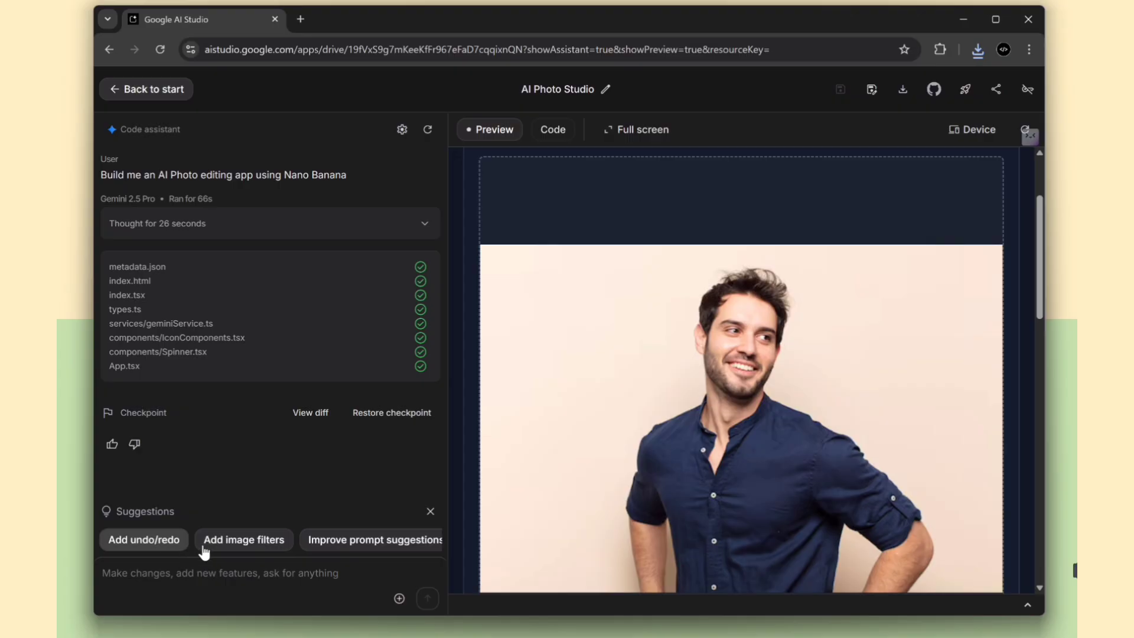
{"action": "mouse_move", "coordinate": [240, 553]}
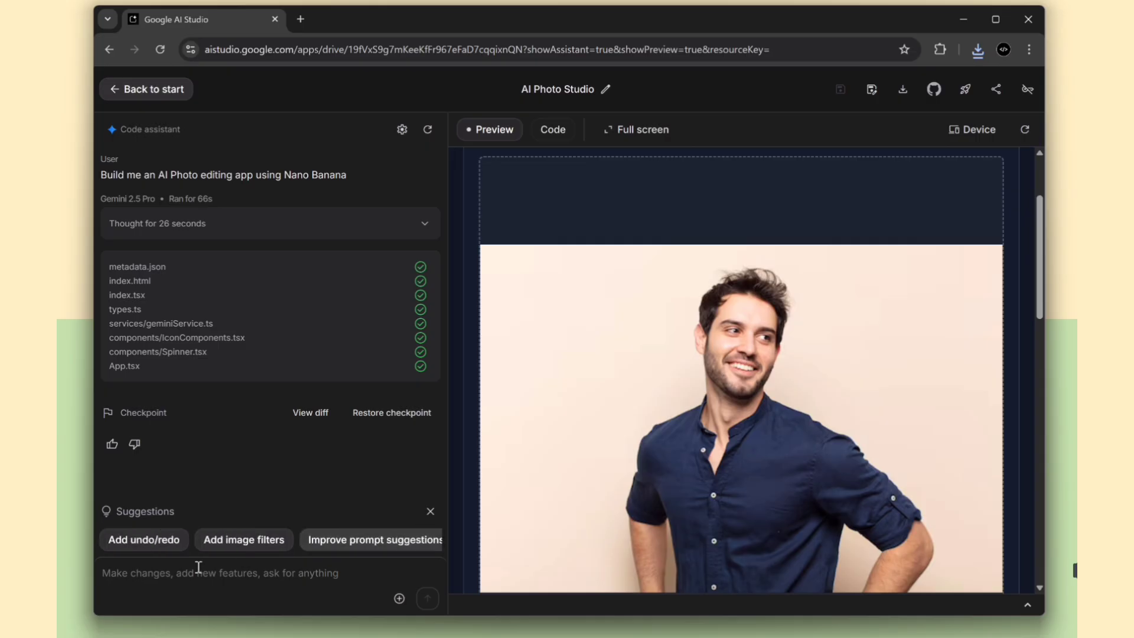
{"action": "mouse_move", "coordinate": [244, 539]}
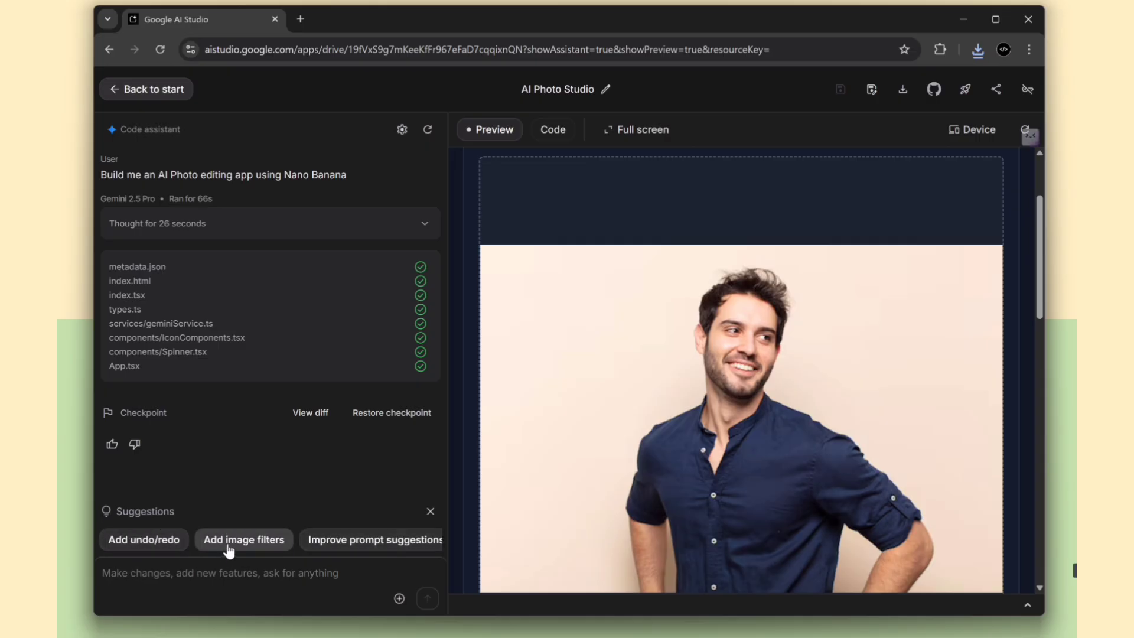
Send the suggested 'Add image filters' request to the code assistant
{"action": "left_click", "coordinate": [244, 538]}
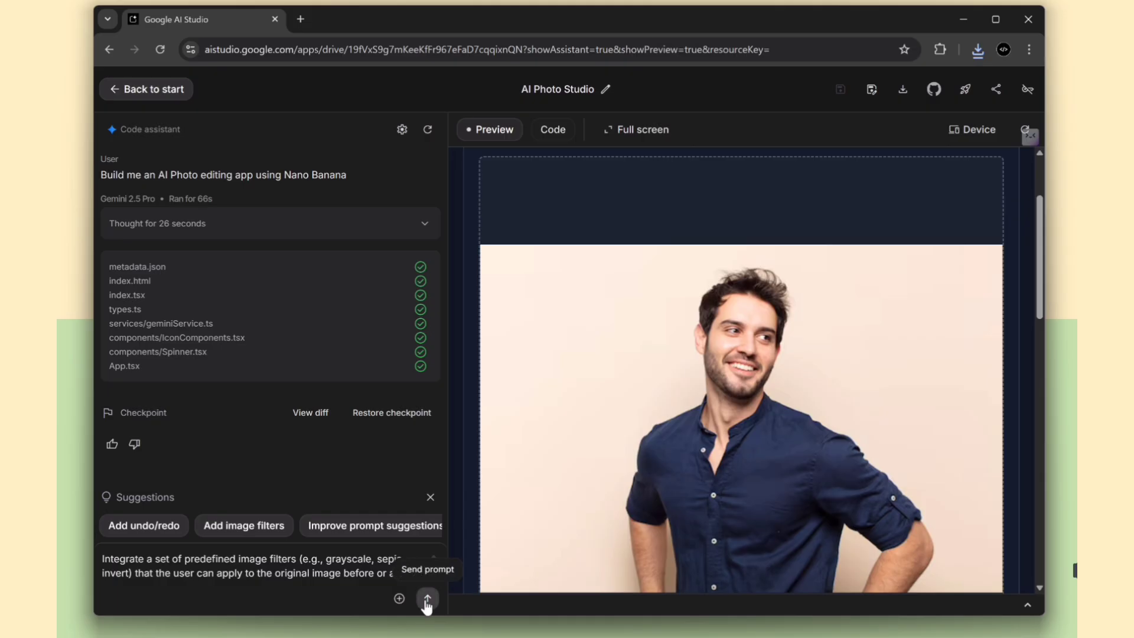
{"action": "left_click", "coordinate": [427, 598]}
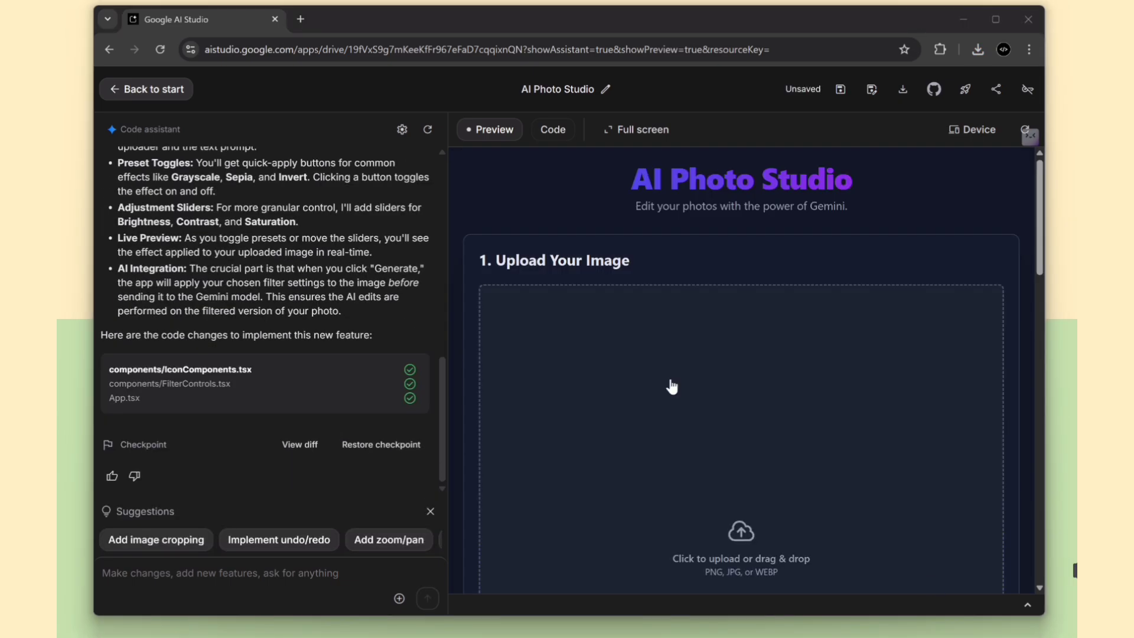
Upload a portrait into the refreshed app preview and show it full screen
{"action": "scroll", "scroll_direction": "down", "scroll_amount": 3}
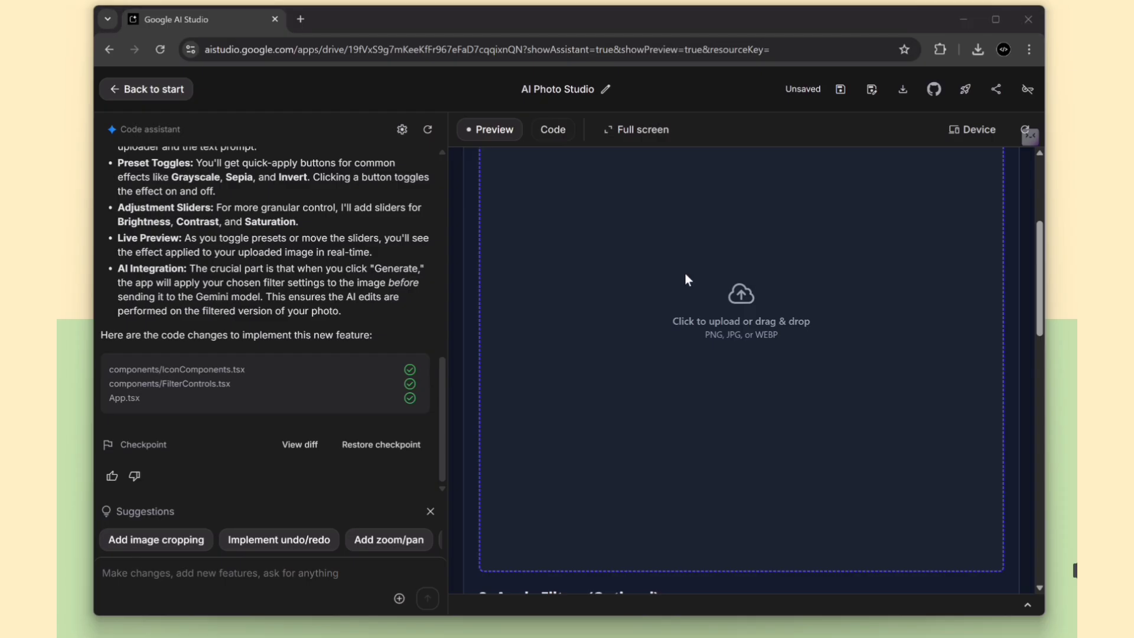
{"action": "left_click", "coordinate": [740, 322]}
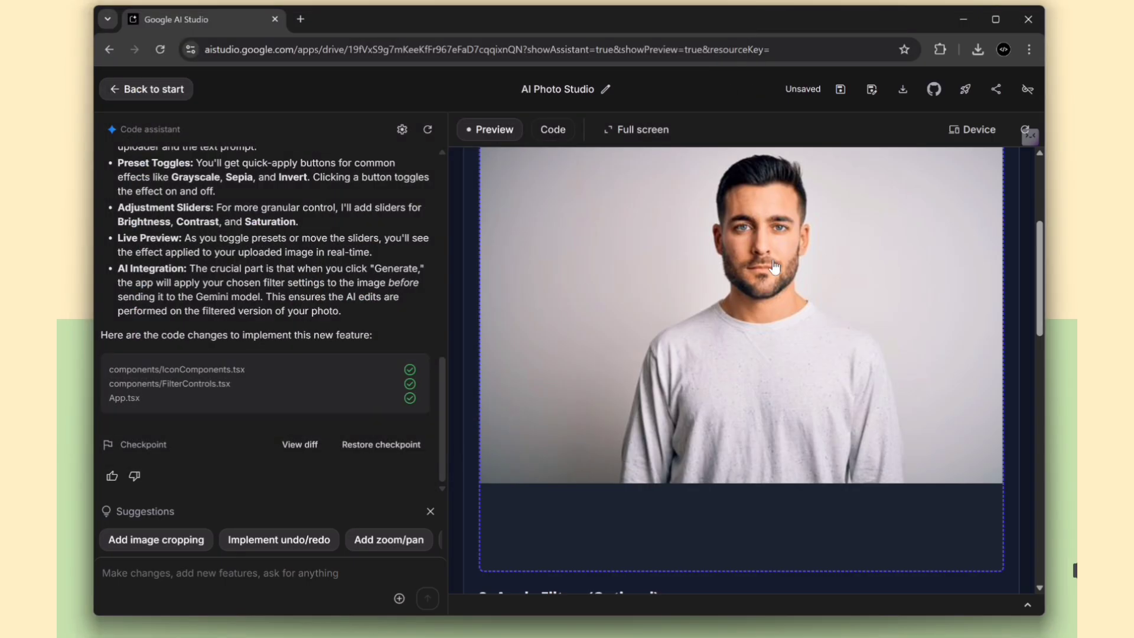
{"action": "left_click", "coordinate": [635, 130]}
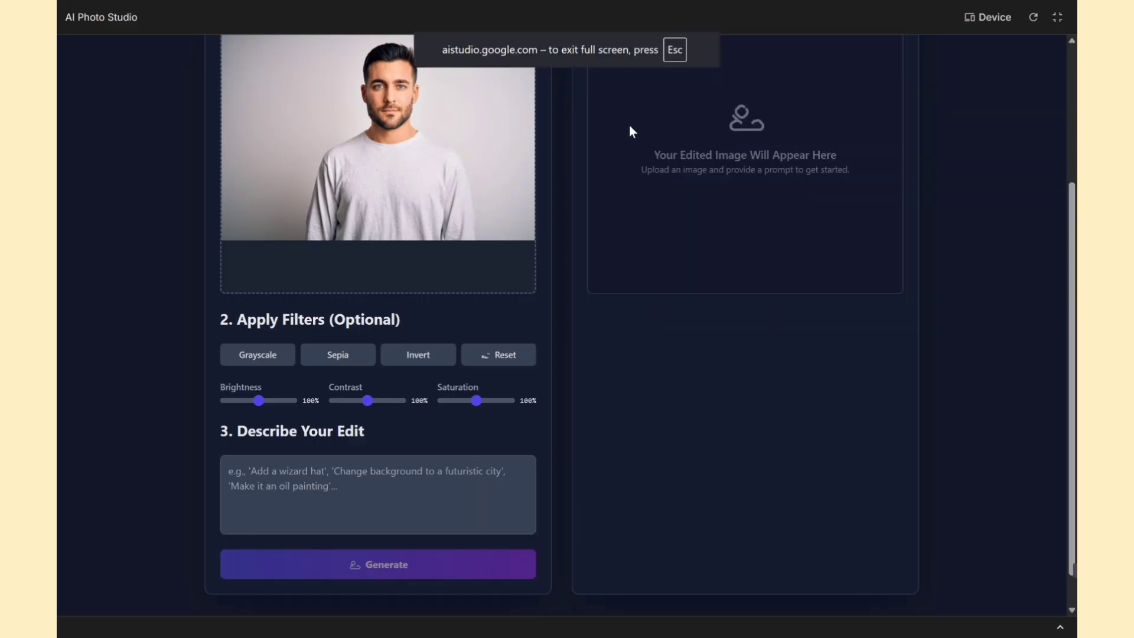
Try the Grayscale and another filter preset on the uploaded portrait
{"action": "scroll", "scroll_direction": "up", "scroll_amount": 3}
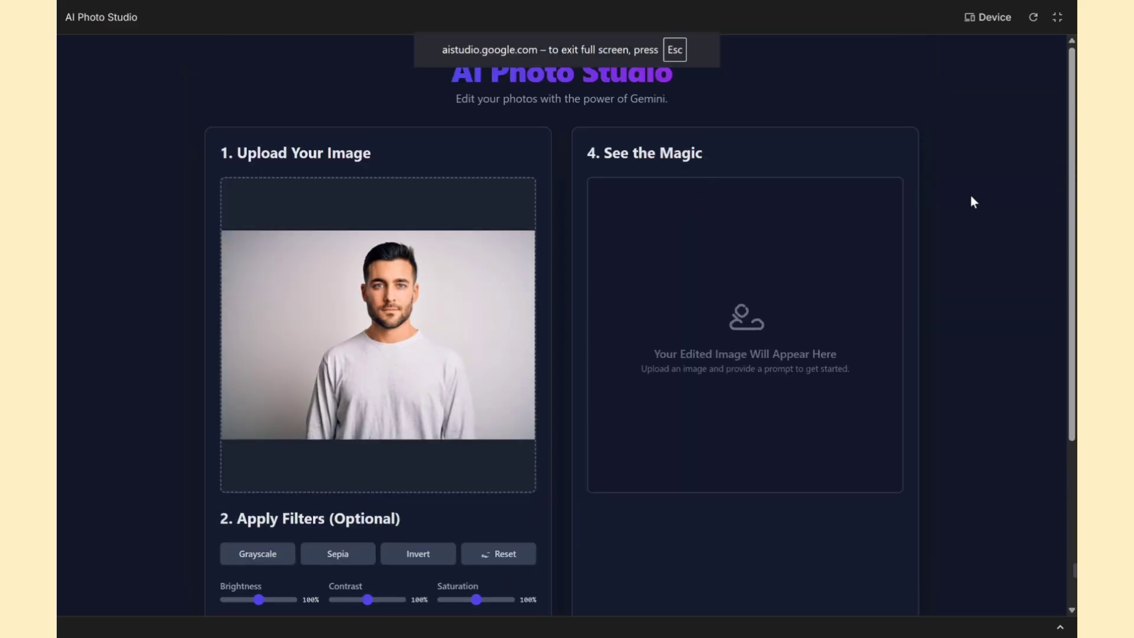
{"action": "scroll", "scroll_direction": "down", "scroll_amount": 3}
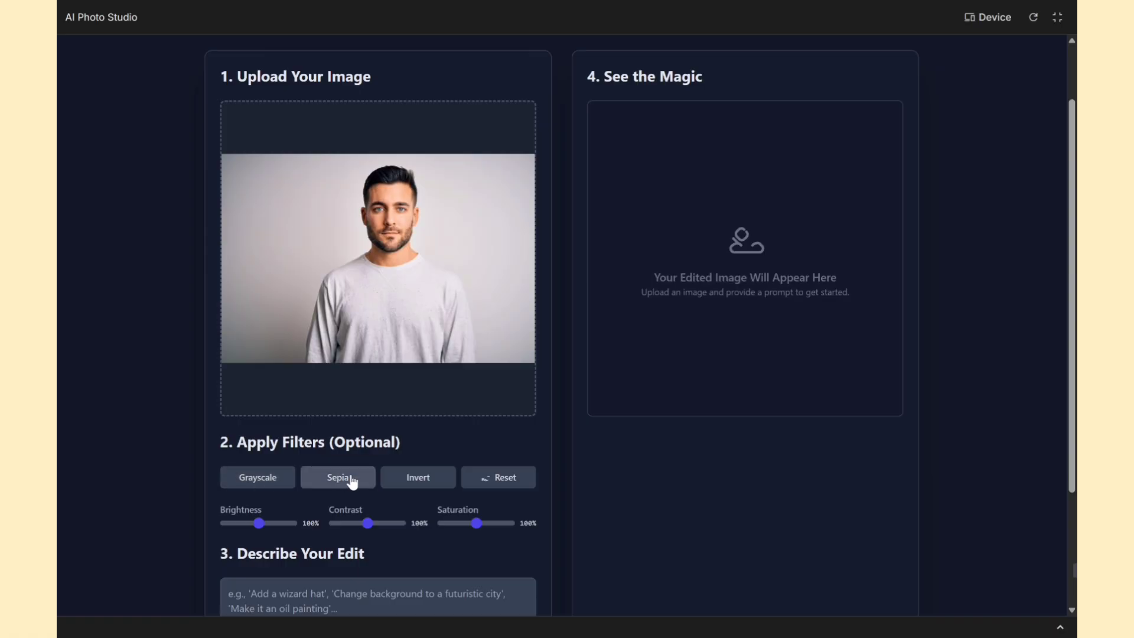
{"action": "left_click", "coordinate": [257, 477]}
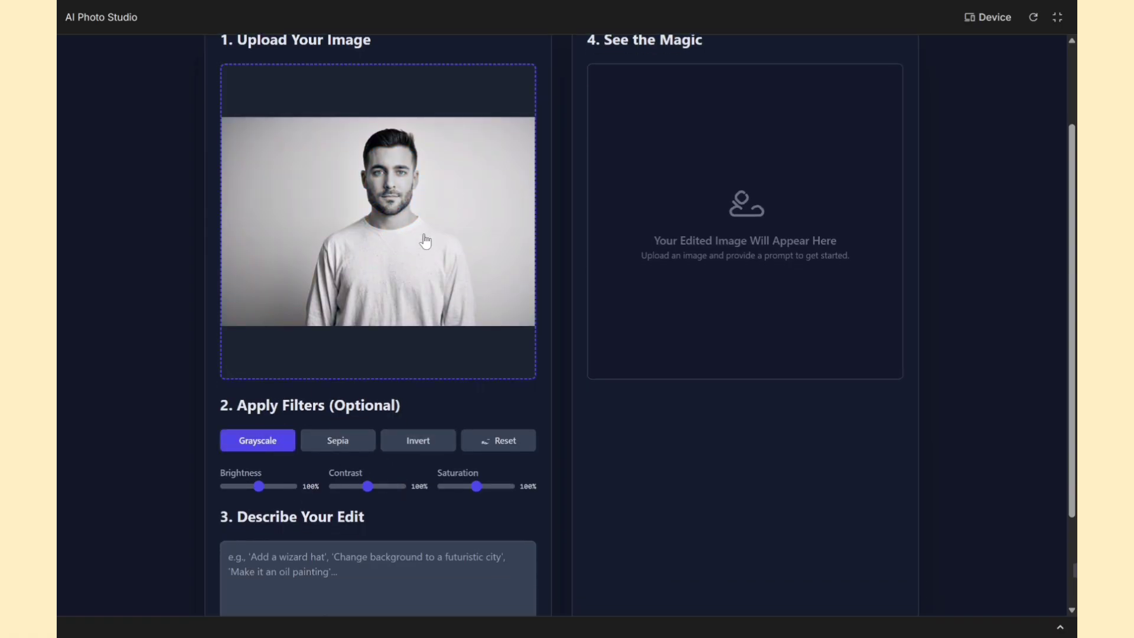
{"action": "left_click", "coordinate": [418, 440]}
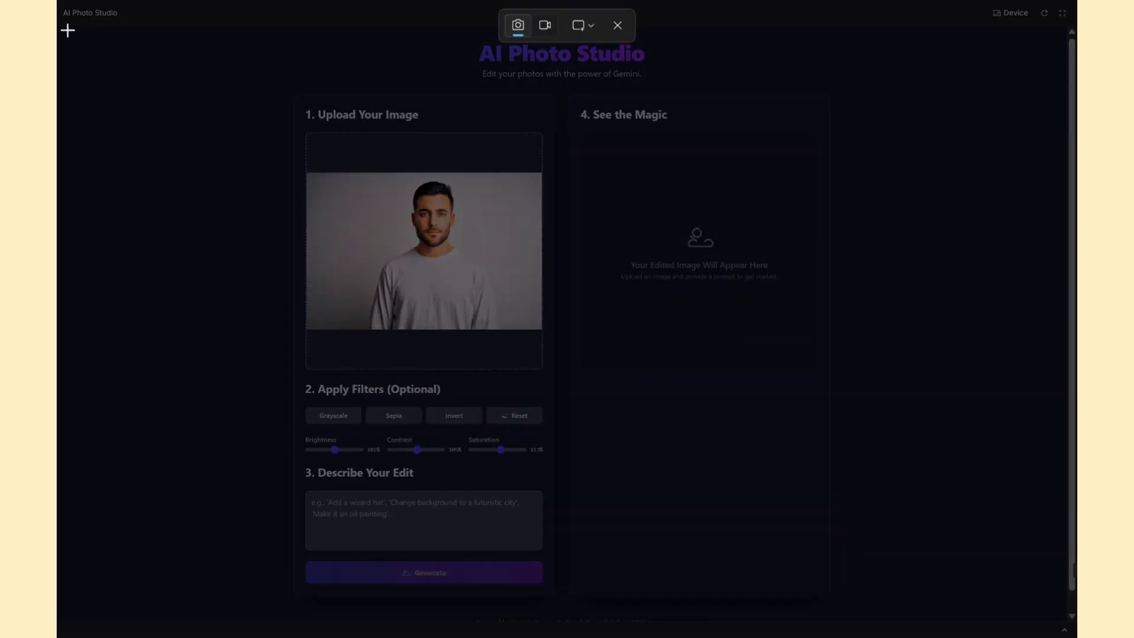
Capture a Snipping Tool screenshot of the full-screen AI Photo Studio layout
{"action": "left_click", "coordinate": [618, 25]}
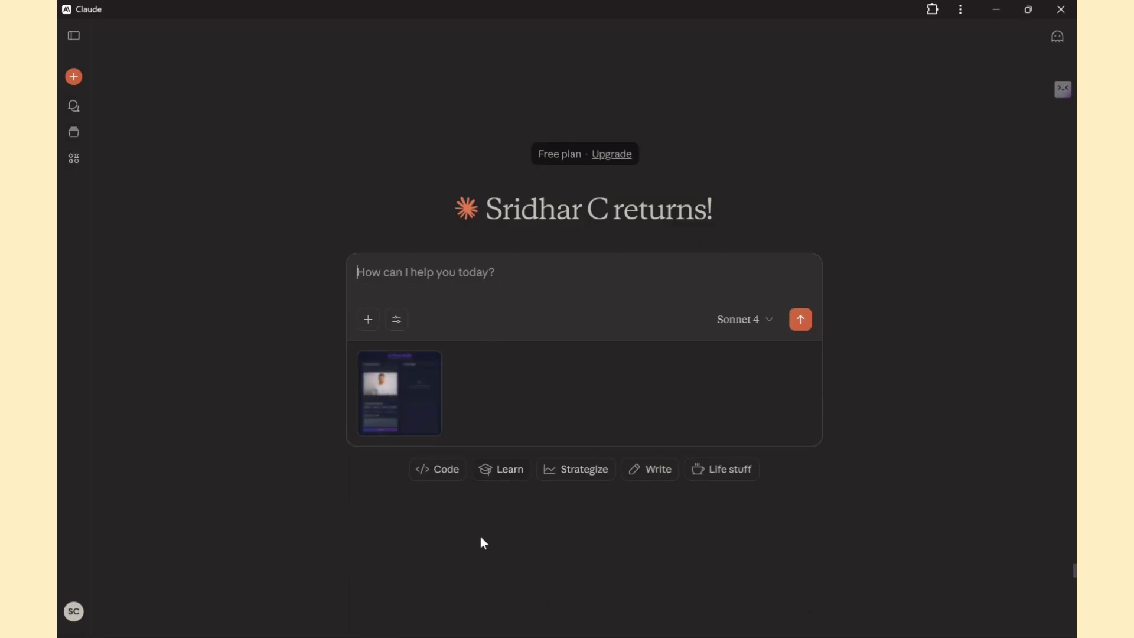
Send Claude the screenshot asking for a theme-and-fonts prompt to improve the UI design
{"action": "type", "text": "I want to imporve UI design more"}
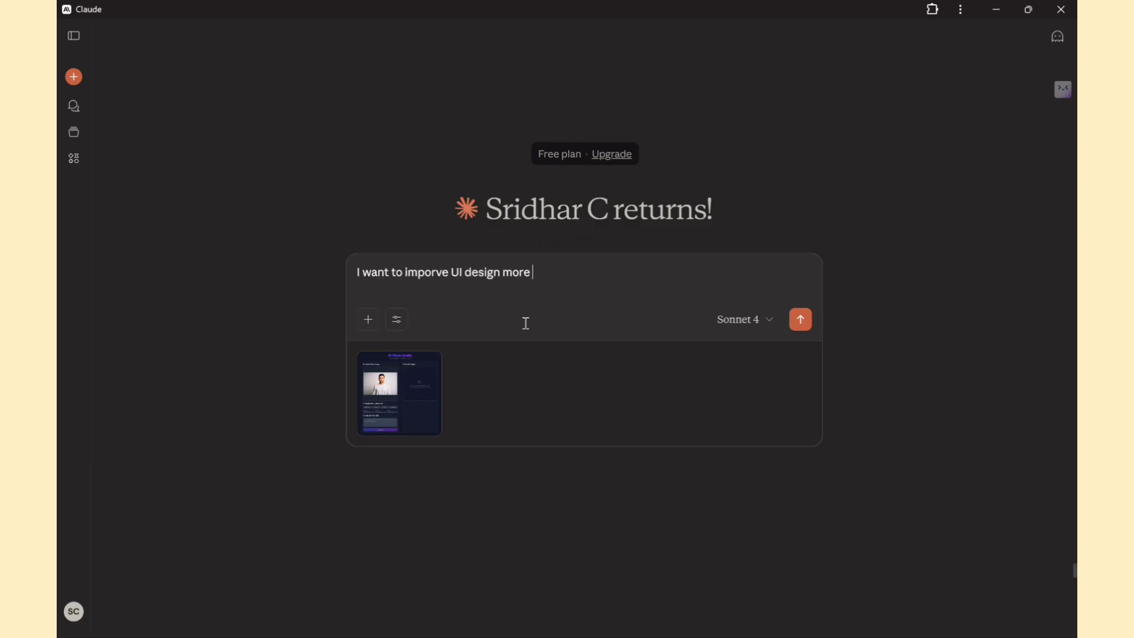
{"action": "type", "text": "looking nice i need prompt for theme,fonts"}
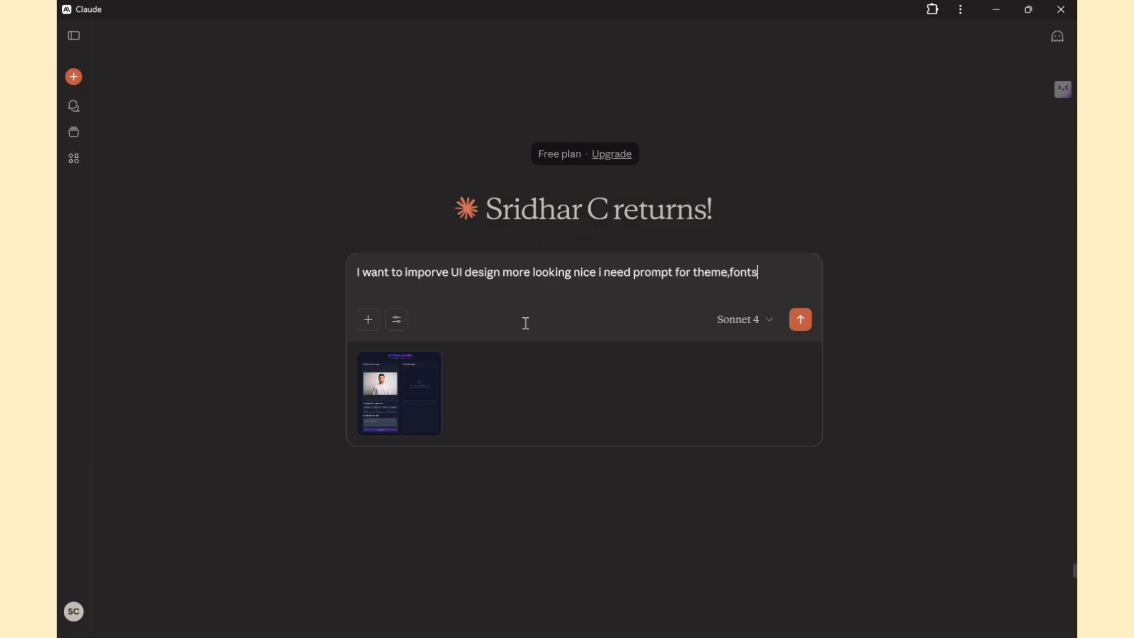
{"action": "left_click", "coordinate": [800, 319]}
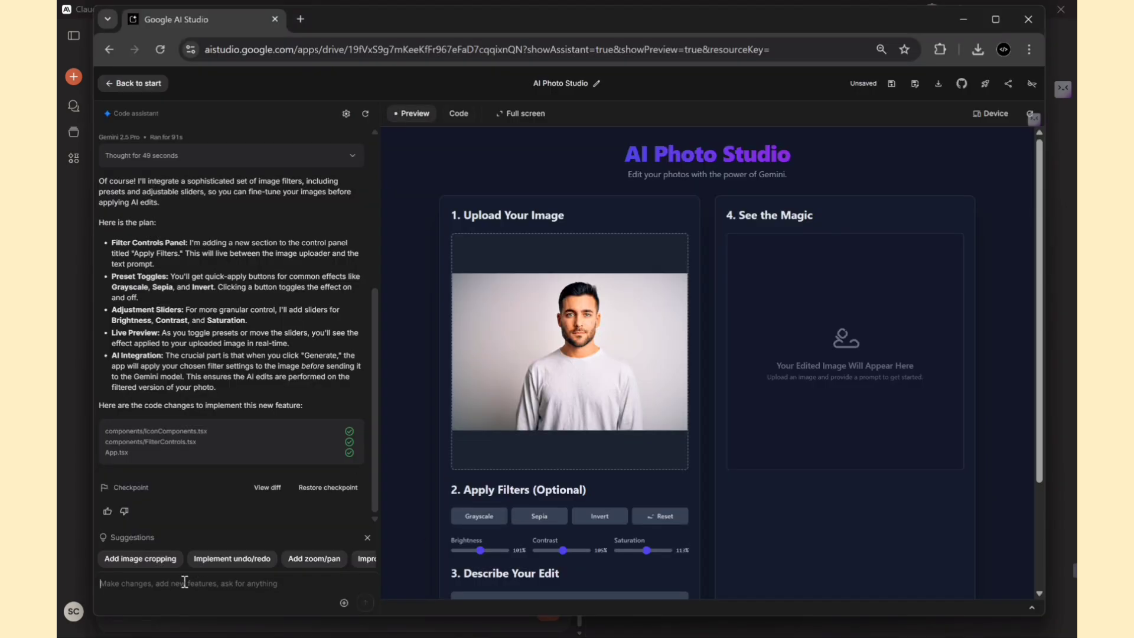
Paste and send Claude's glassmorphism purple design prompt, then view the restyled app full screen
{"action": "left_click", "coordinate": [364, 603]}
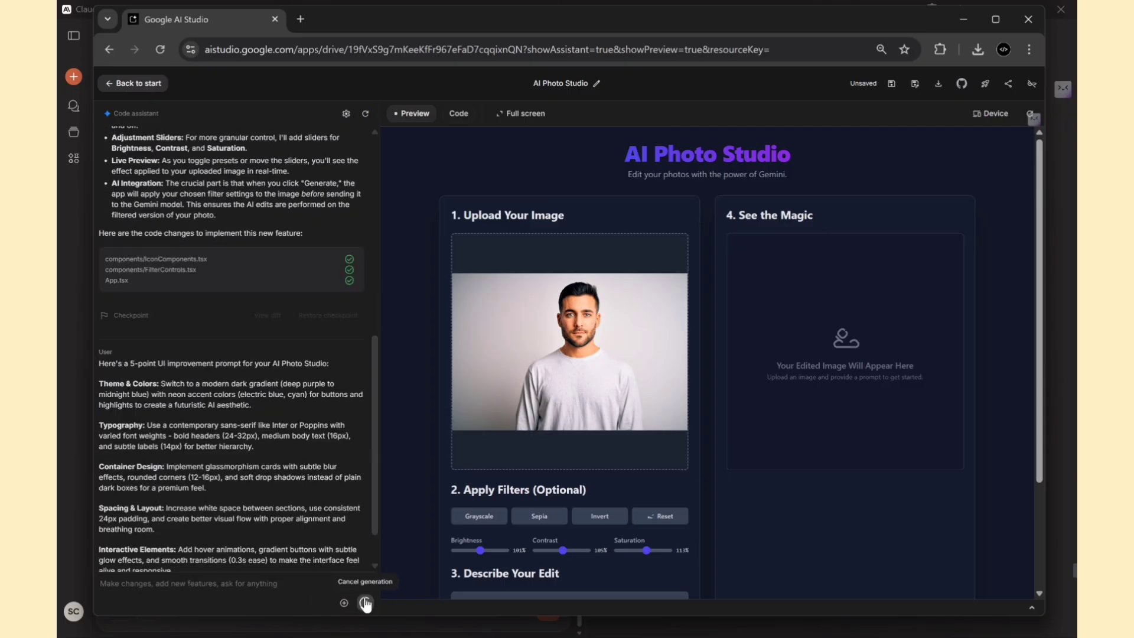
{"action": "left_click", "coordinate": [364, 603]}
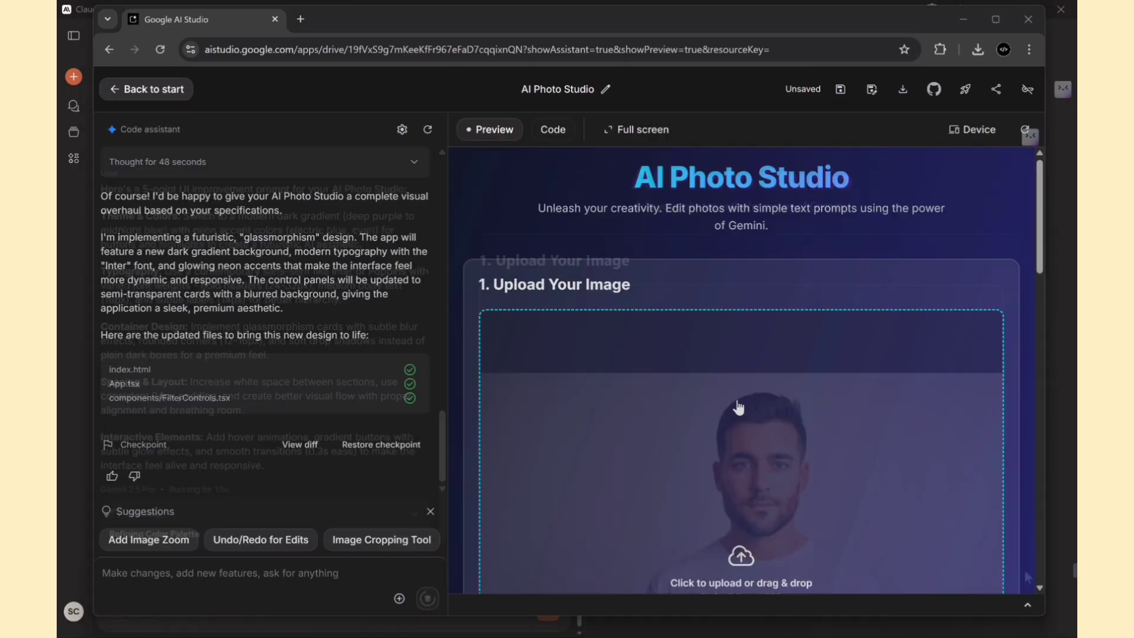
{"action": "left_click", "coordinate": [635, 130]}
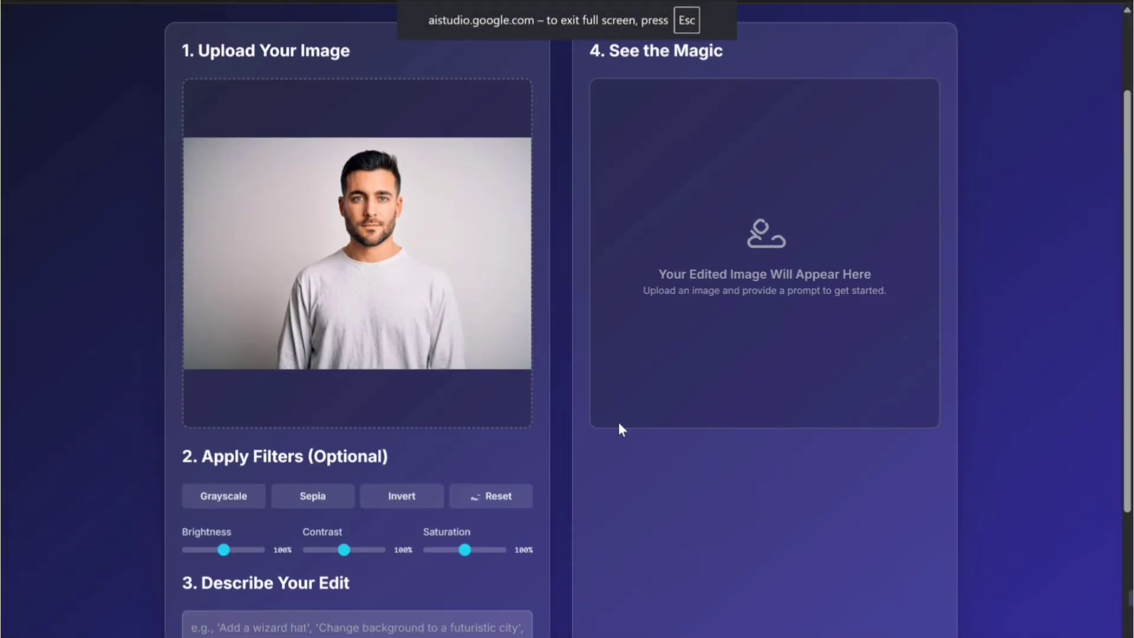
{"action": "scroll", "scroll_direction": "down", "scroll_amount": 3}
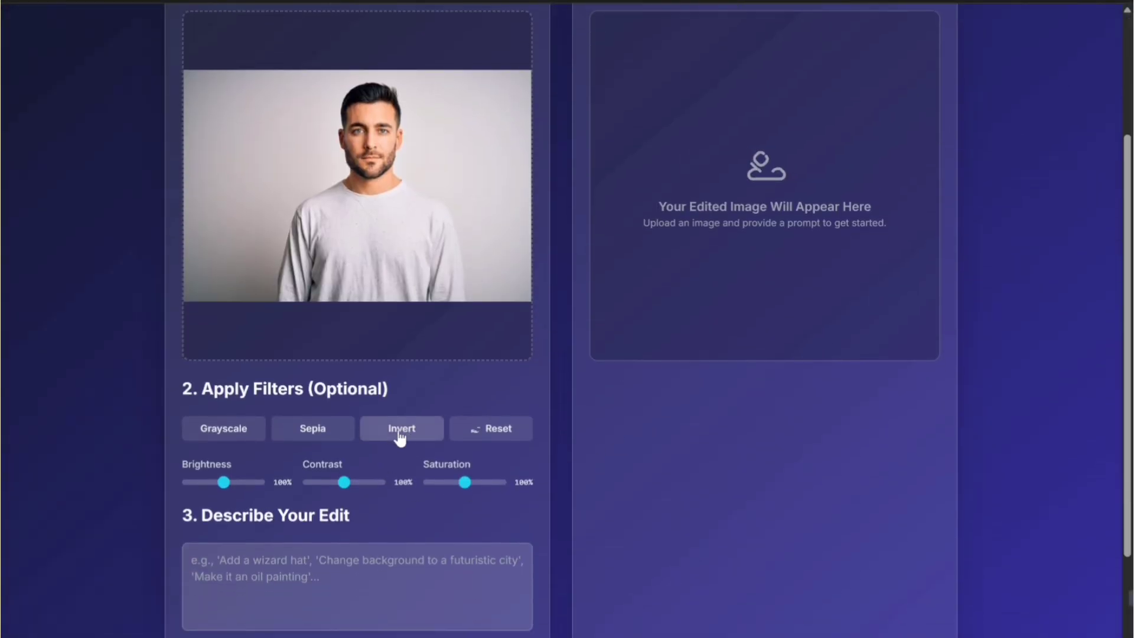
{"action": "left_click", "coordinate": [313, 428]}
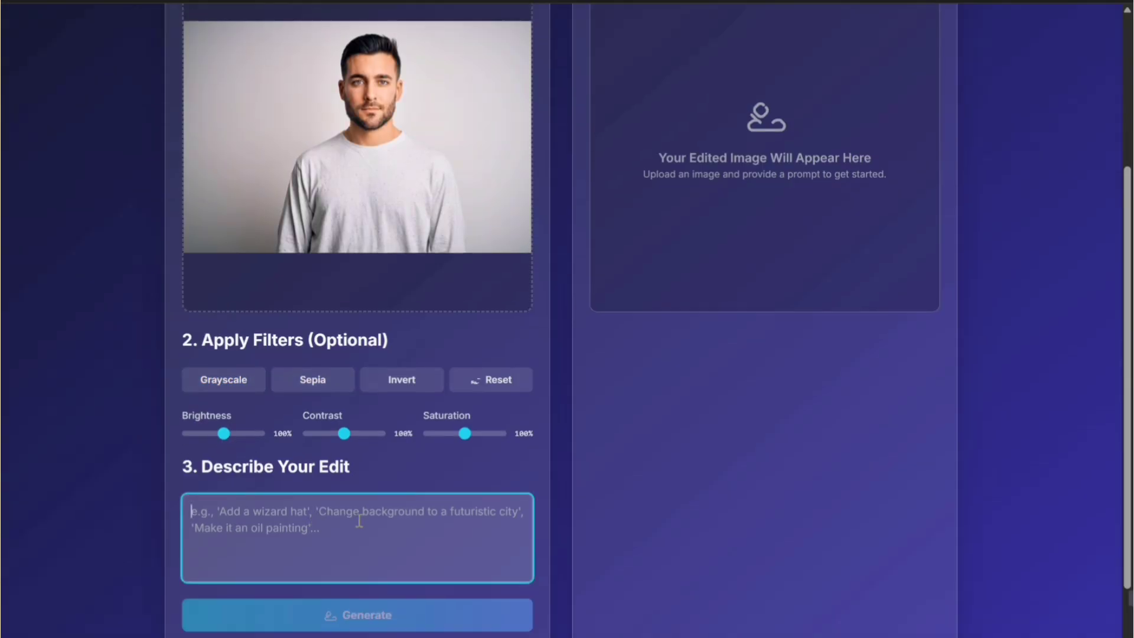
Request the edit 'add cap in the head' and generate it on the uploaded photo
{"action": "type", "text": "add cap"}
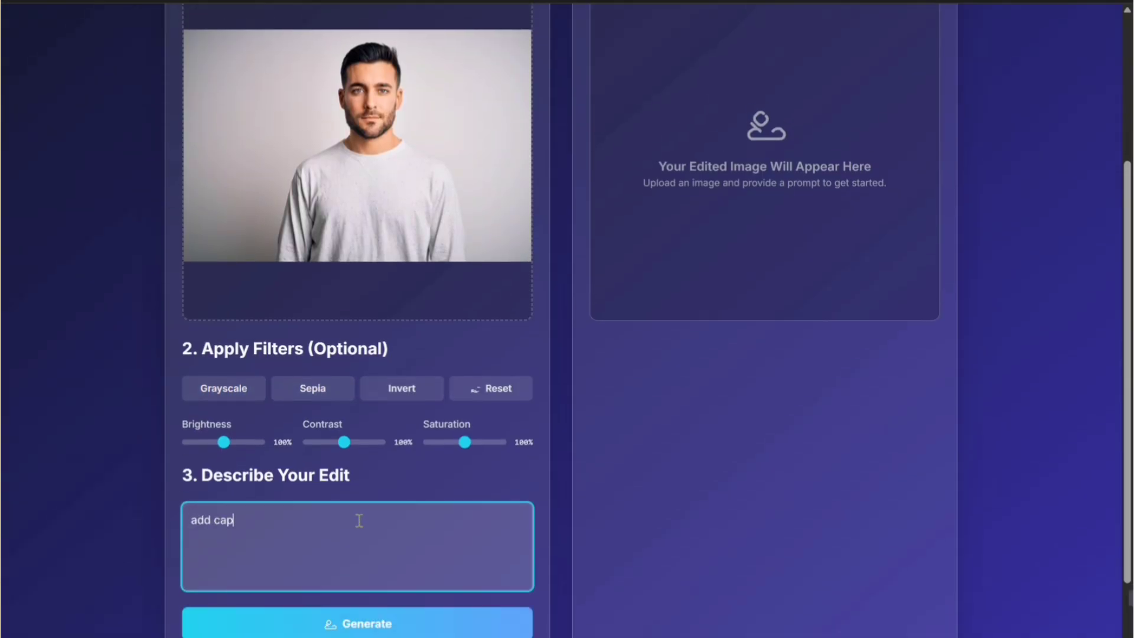
{"action": "type", "text": "in the"}
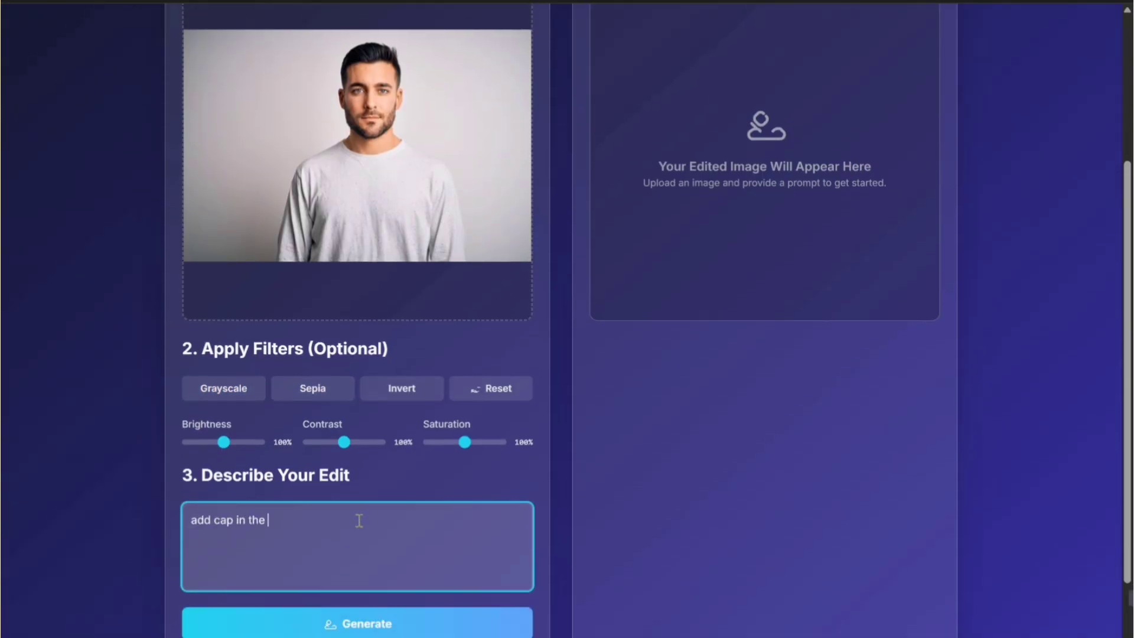
{"action": "left_click", "coordinate": [357, 624]}
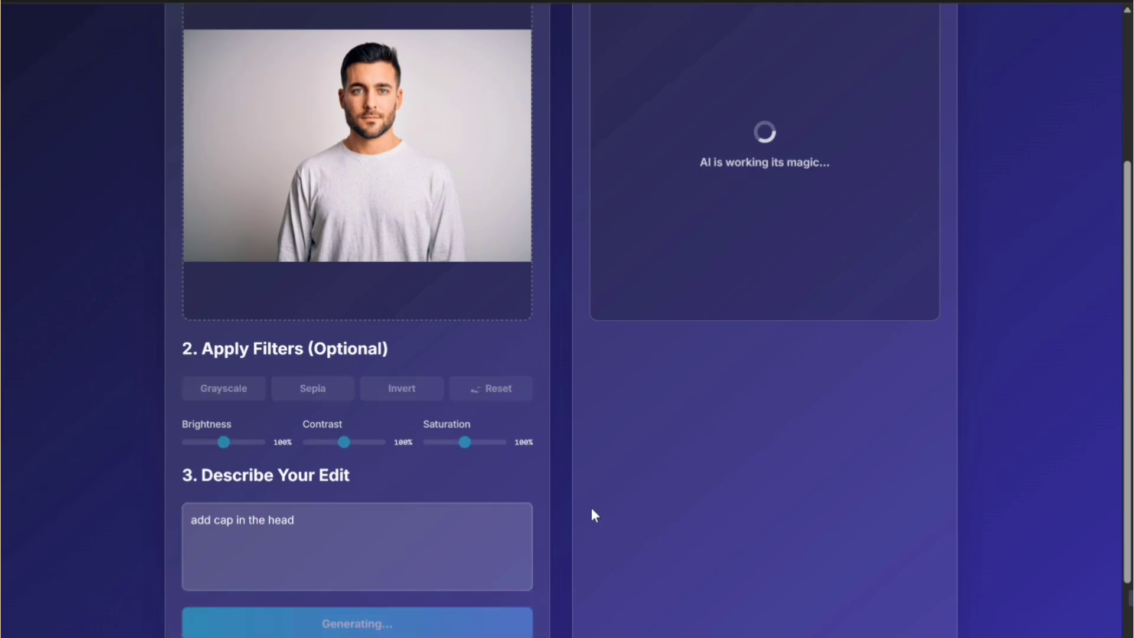
{"action": "scroll", "scroll_direction": "up", "scroll_amount": 3}
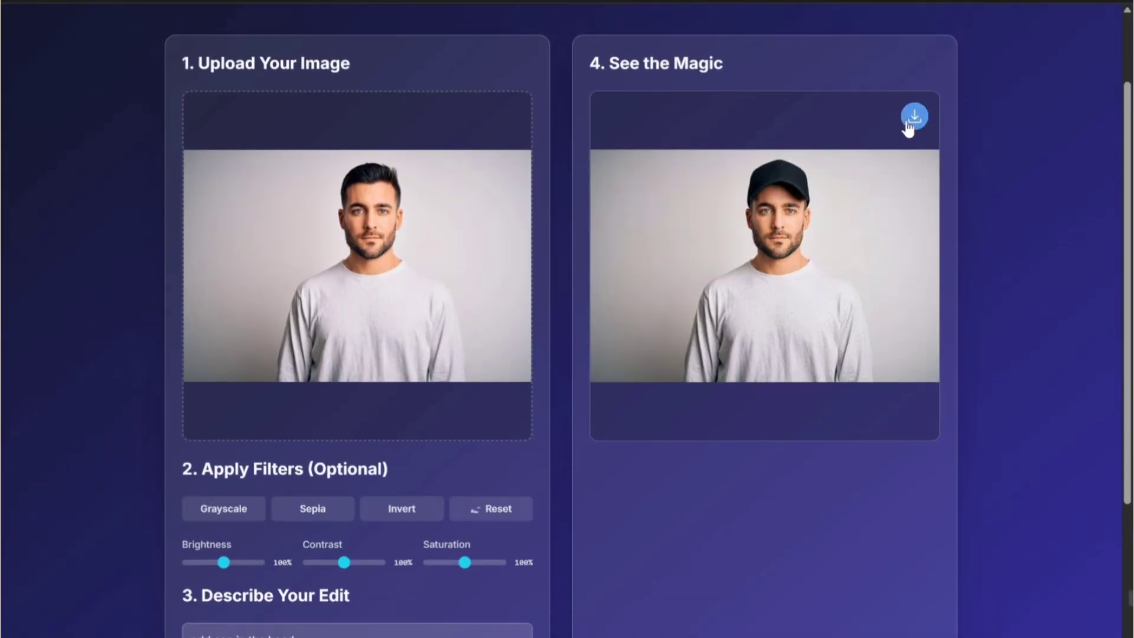
Scroll up to view the black-capped result beside the original portrait
{"action": "scroll", "scroll_direction": "up", "scroll_amount": 3}
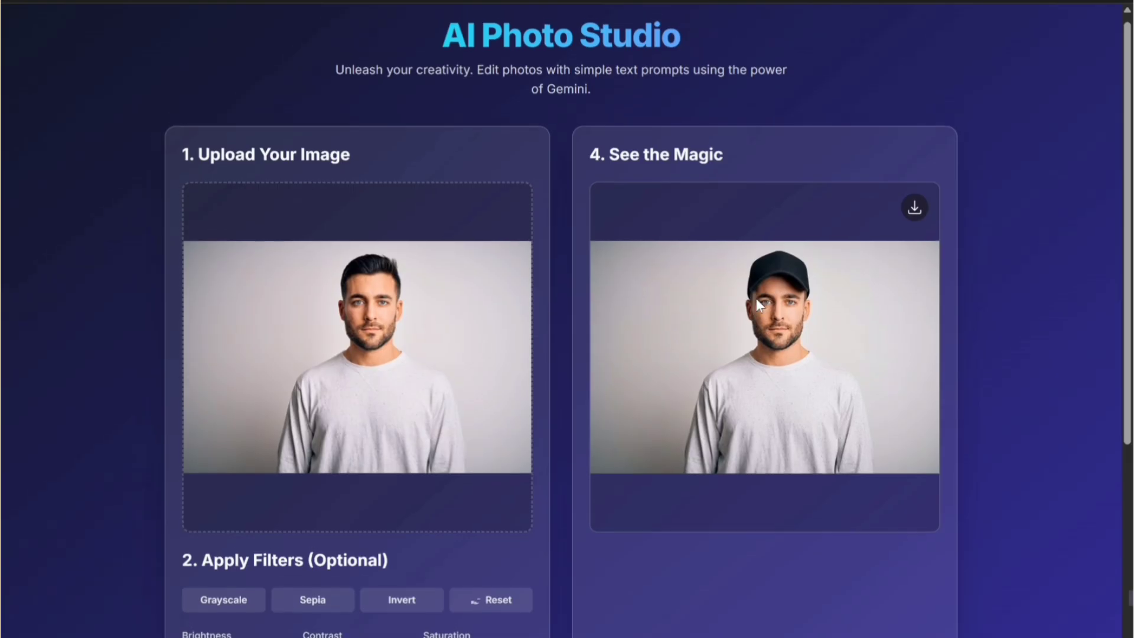
{"action": "mouse_move", "coordinate": [738, 325]}
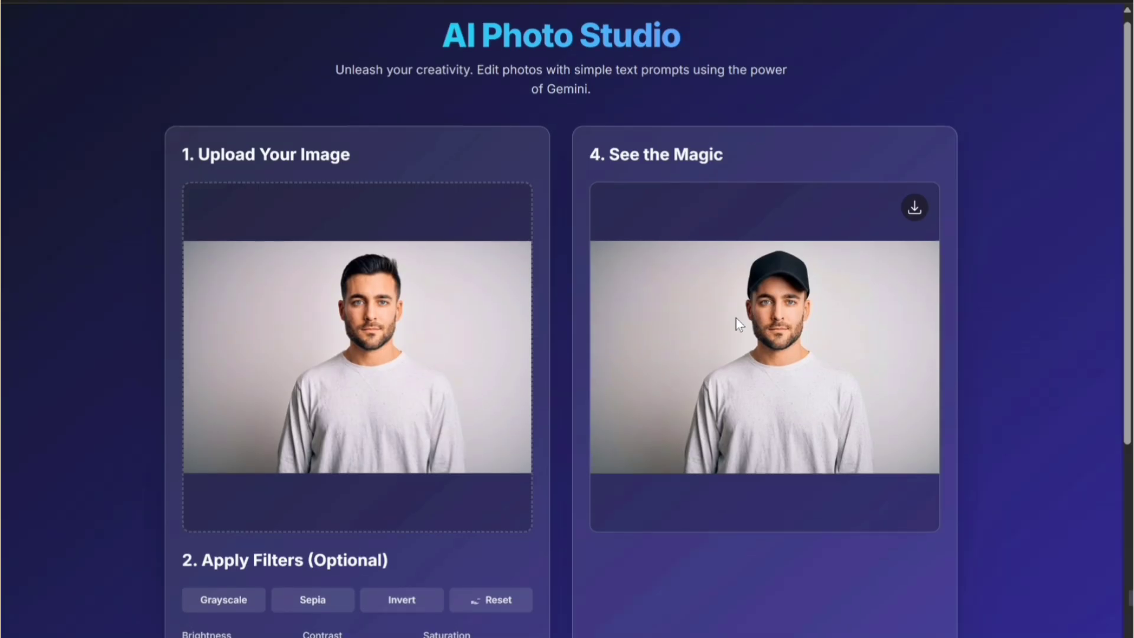